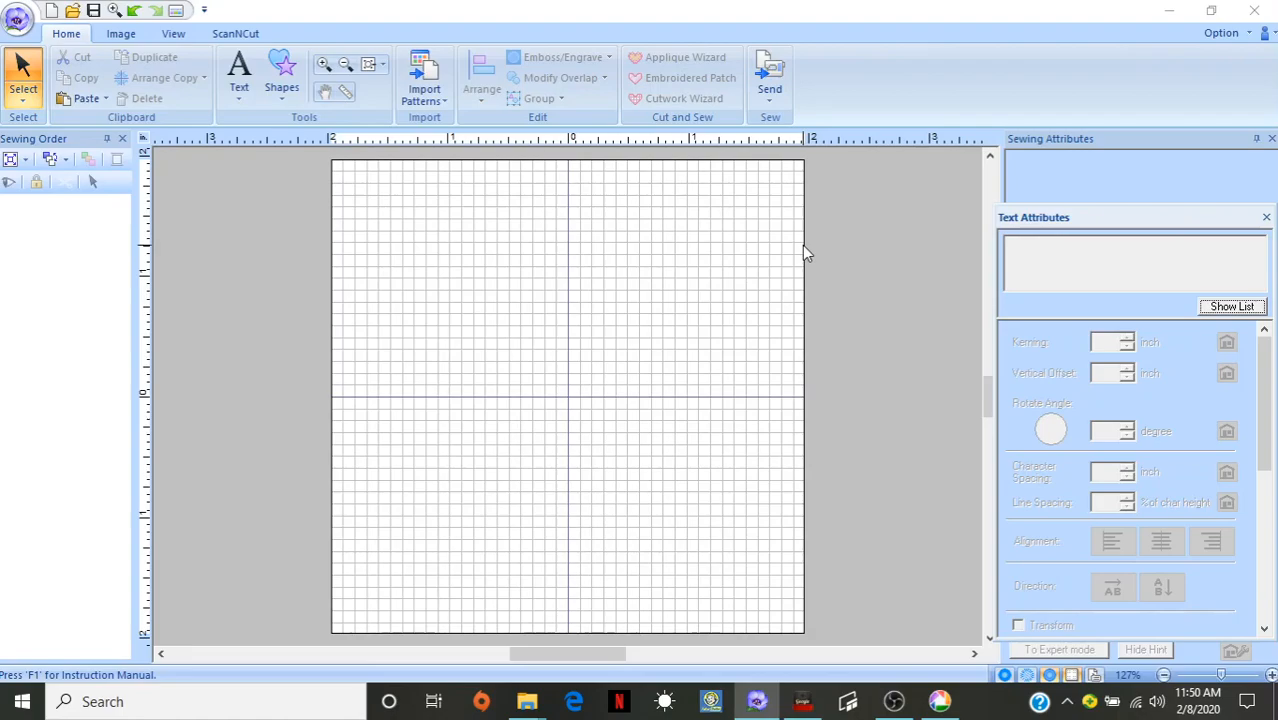
mouse_move(875, 222)
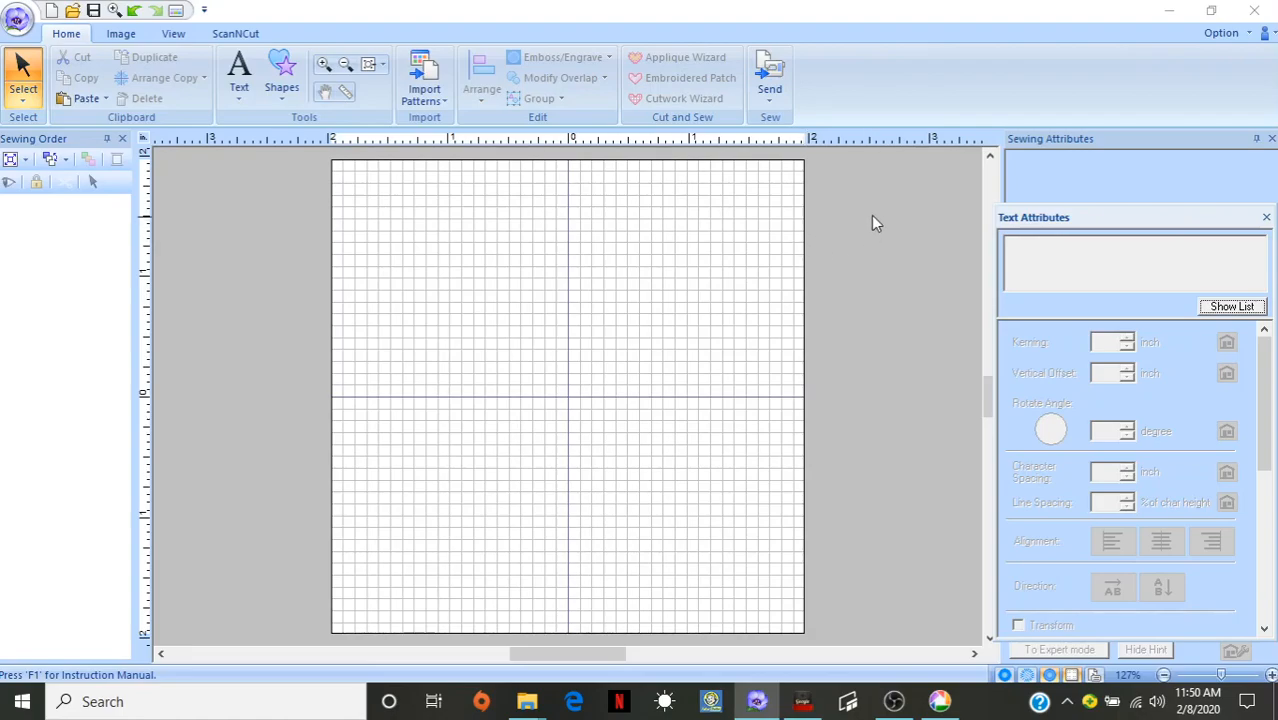
mouse_move(985, 95)
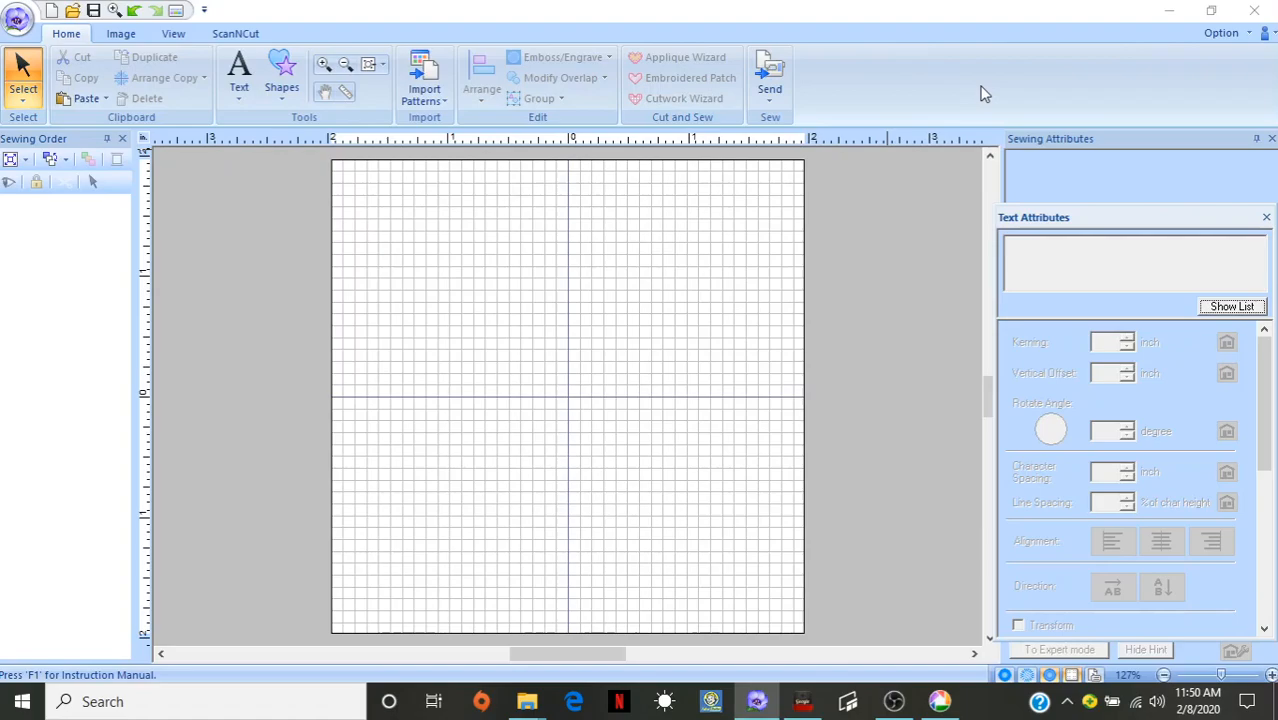
mouse_move(968, 80)
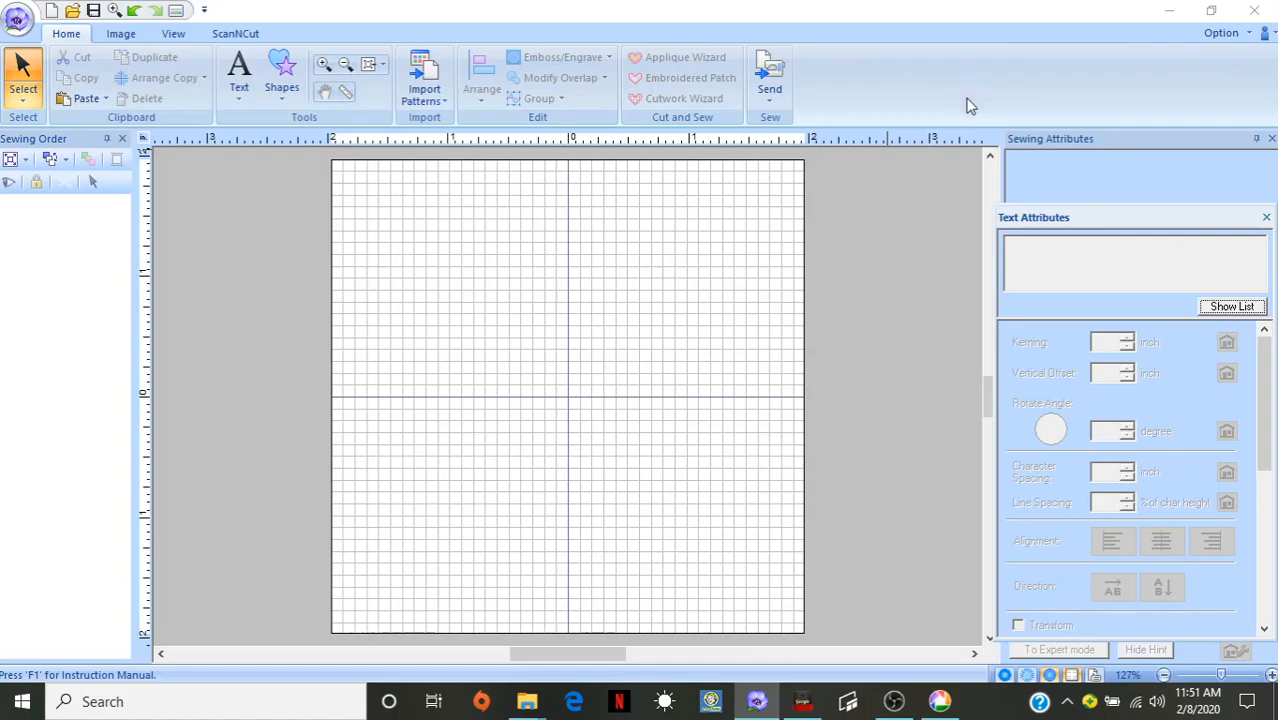
mouse_move(957, 218)
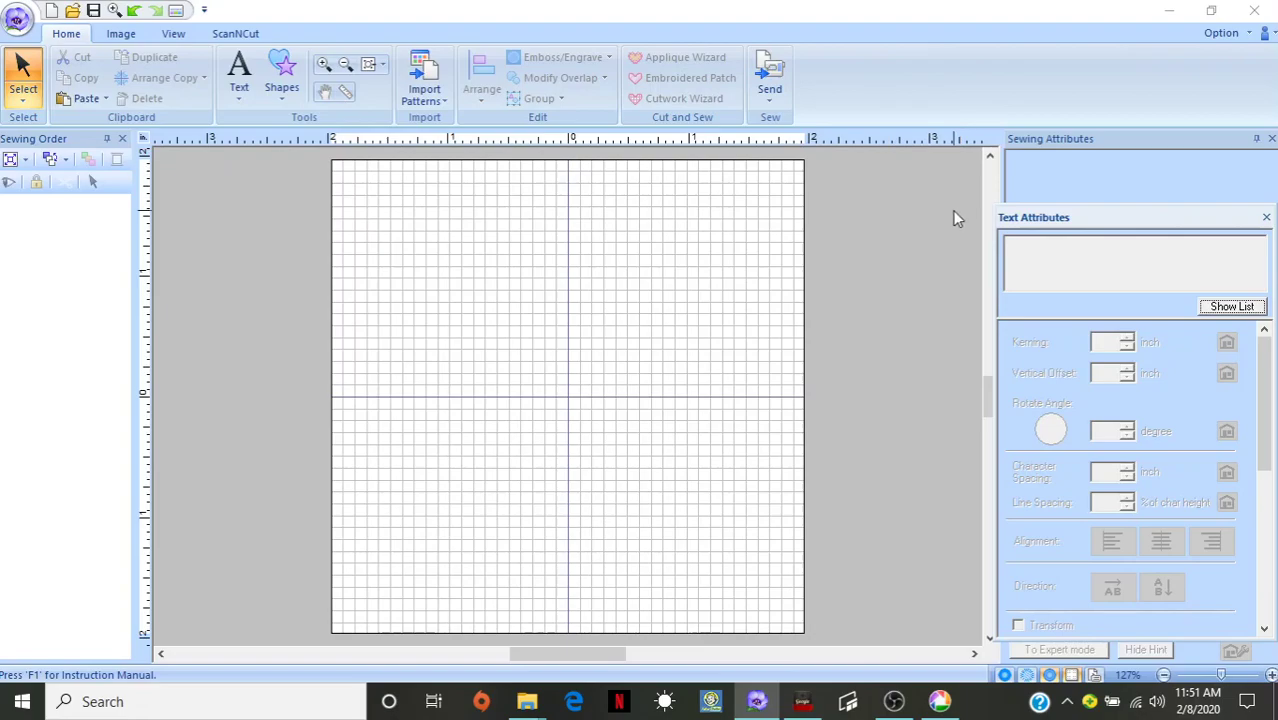
mouse_move(1222, 33)
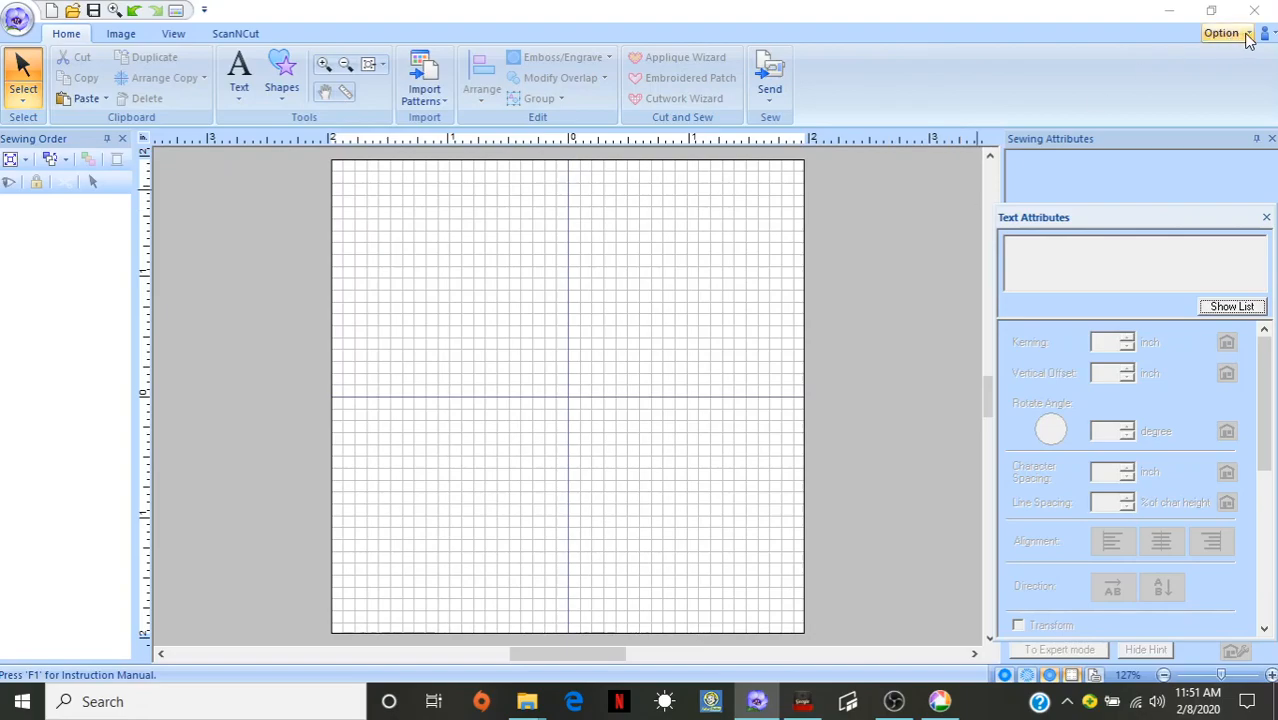
Open the user thread chart editor in Options with mychart as the source chart
left_click(1221, 33)
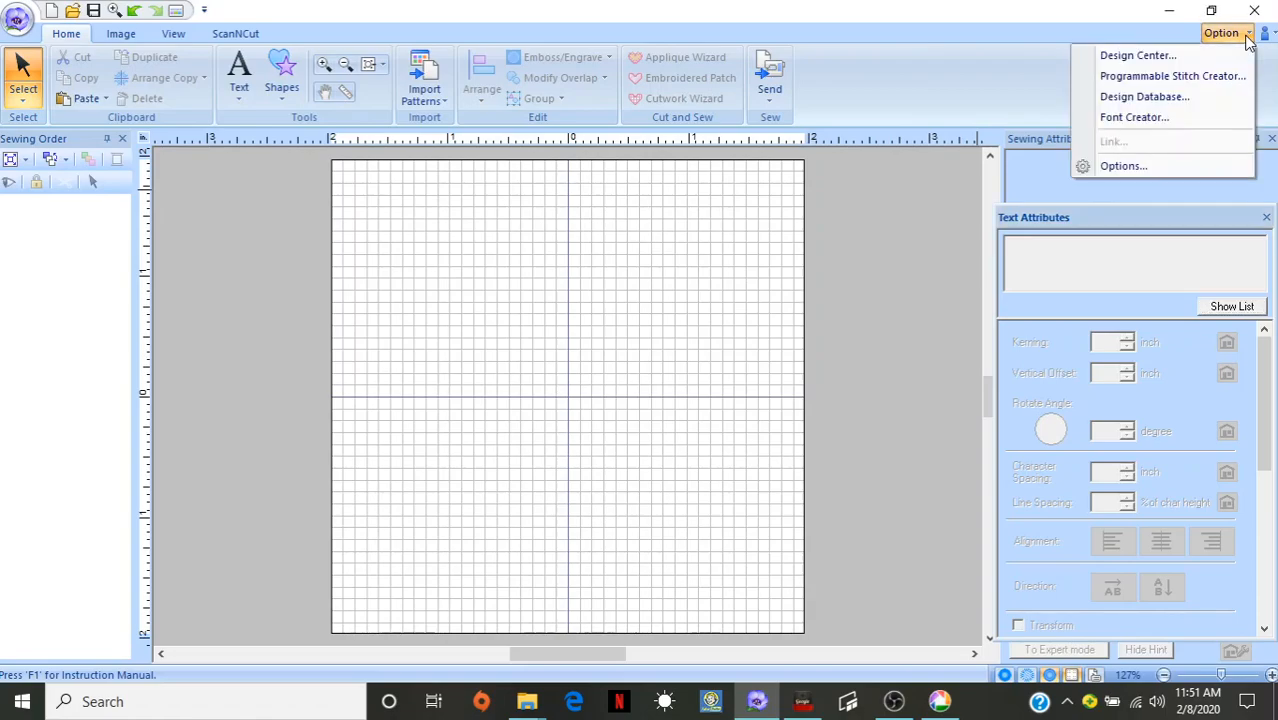
left_click(1123, 165)
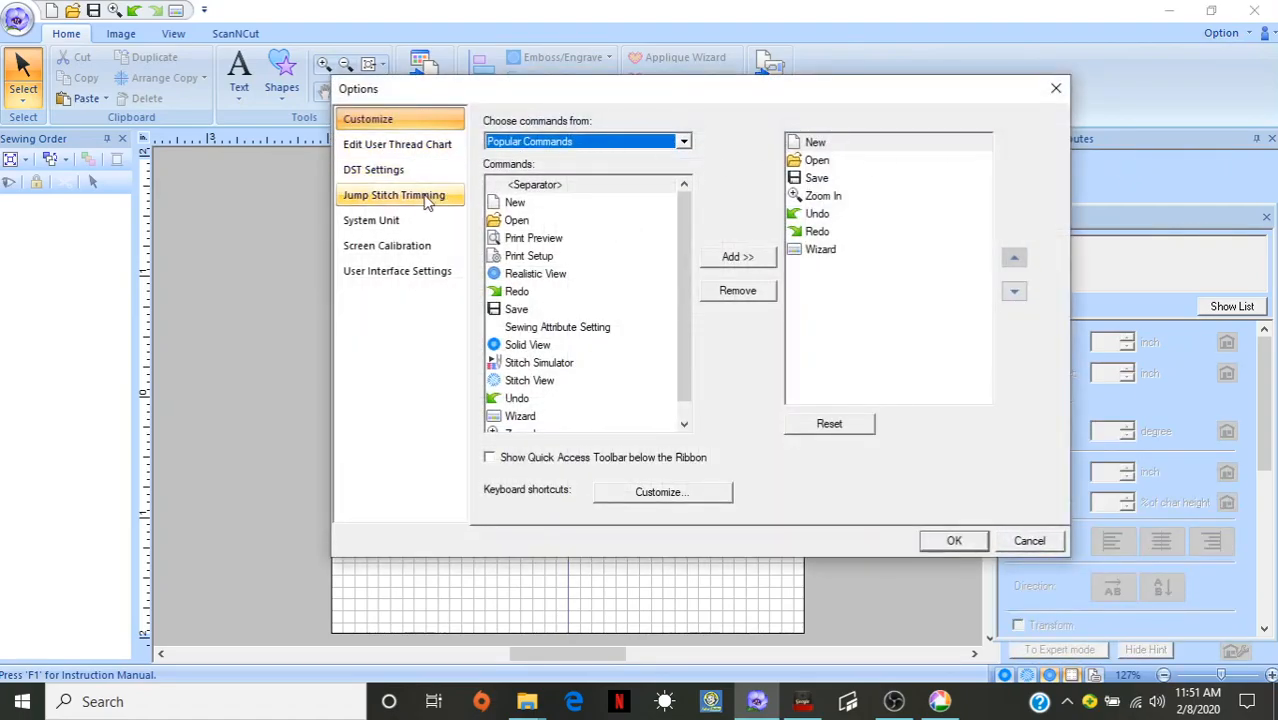
left_click(397, 144)
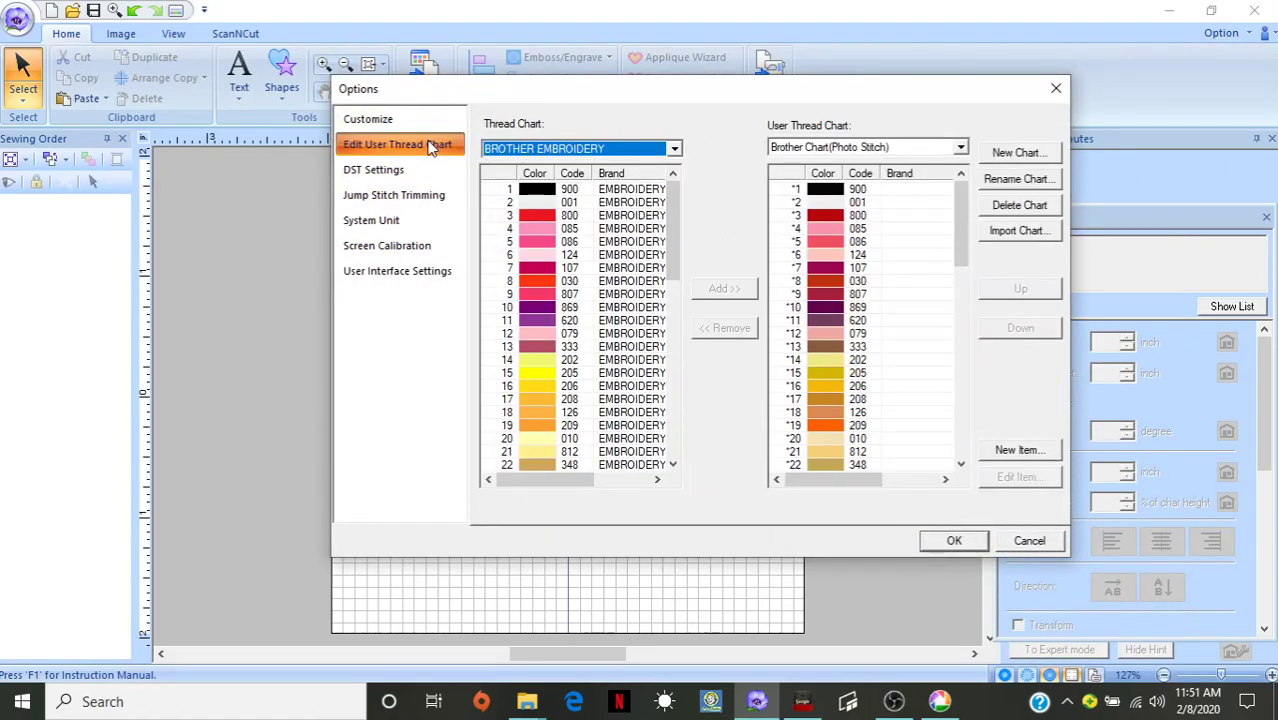
mouse_move(695, 138)
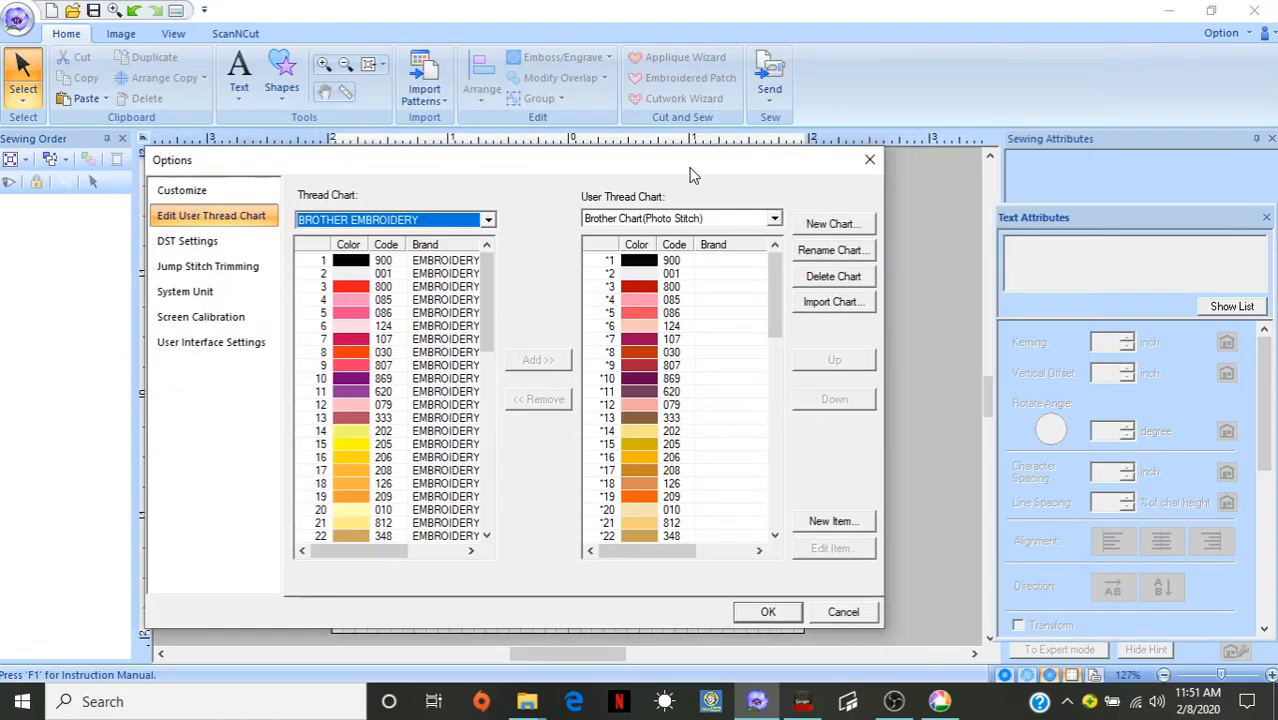
left_click(488, 220)
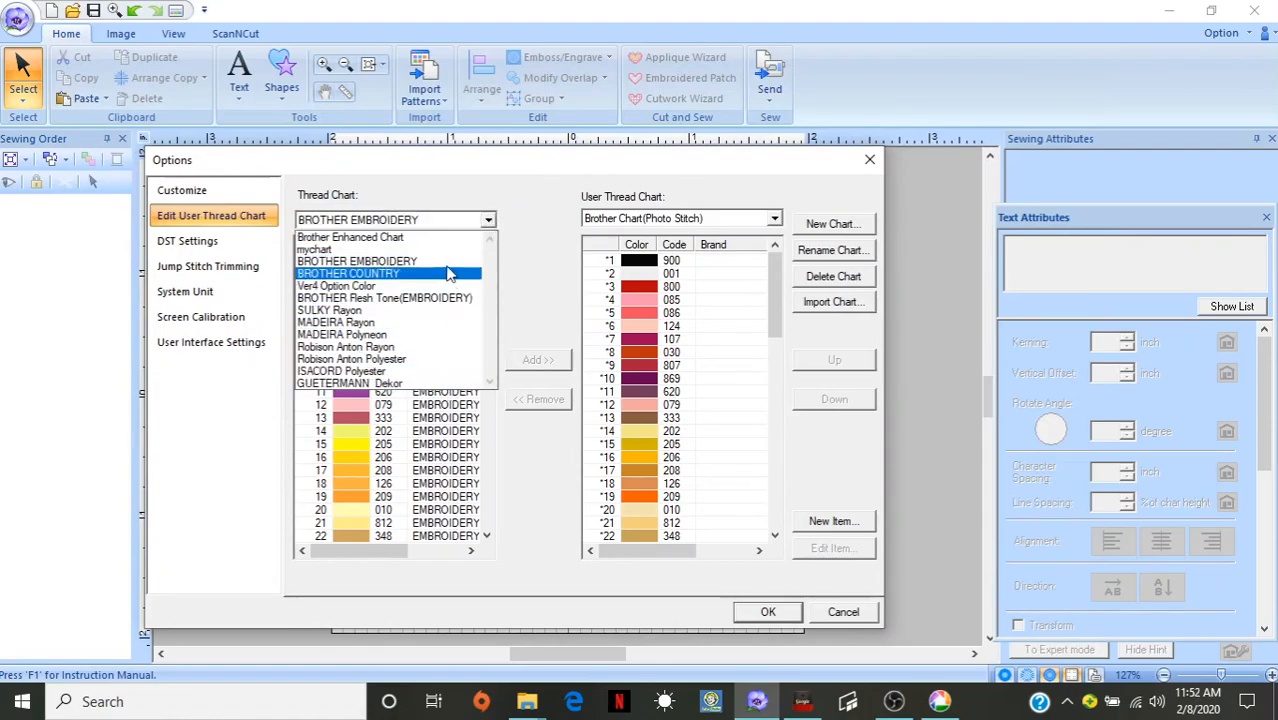
left_click(314, 249)
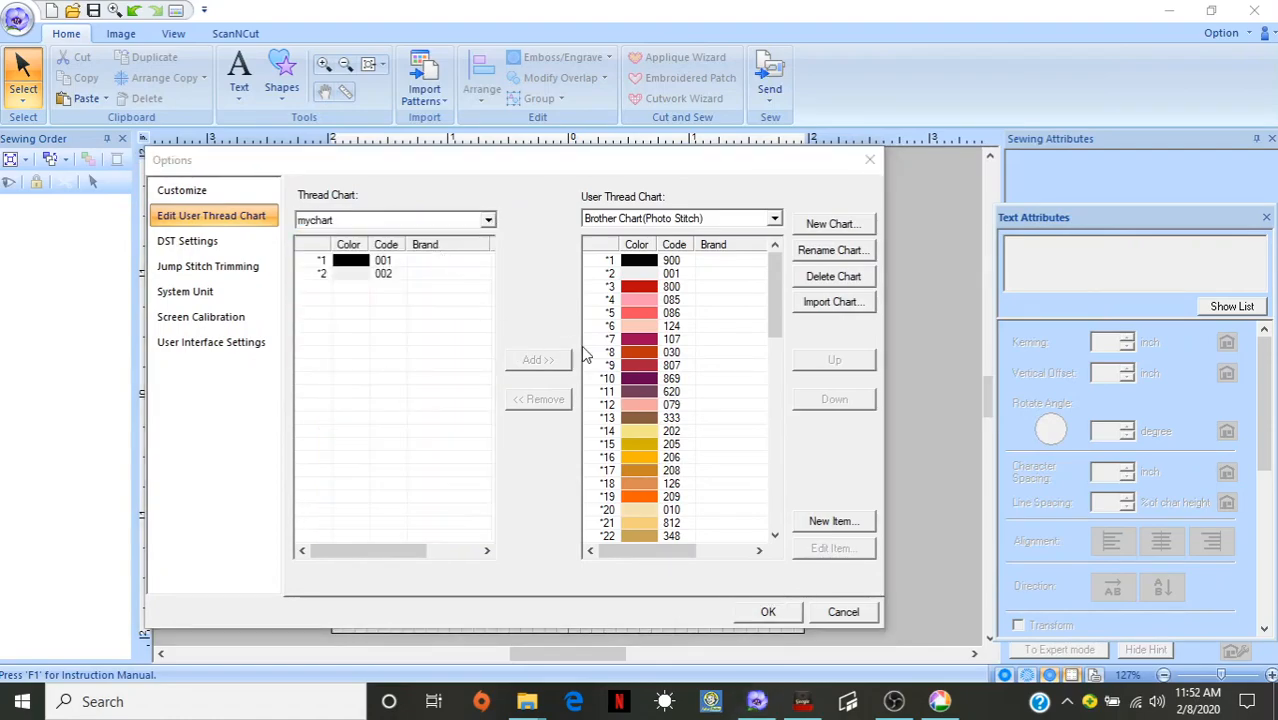
left_click(20, 701)
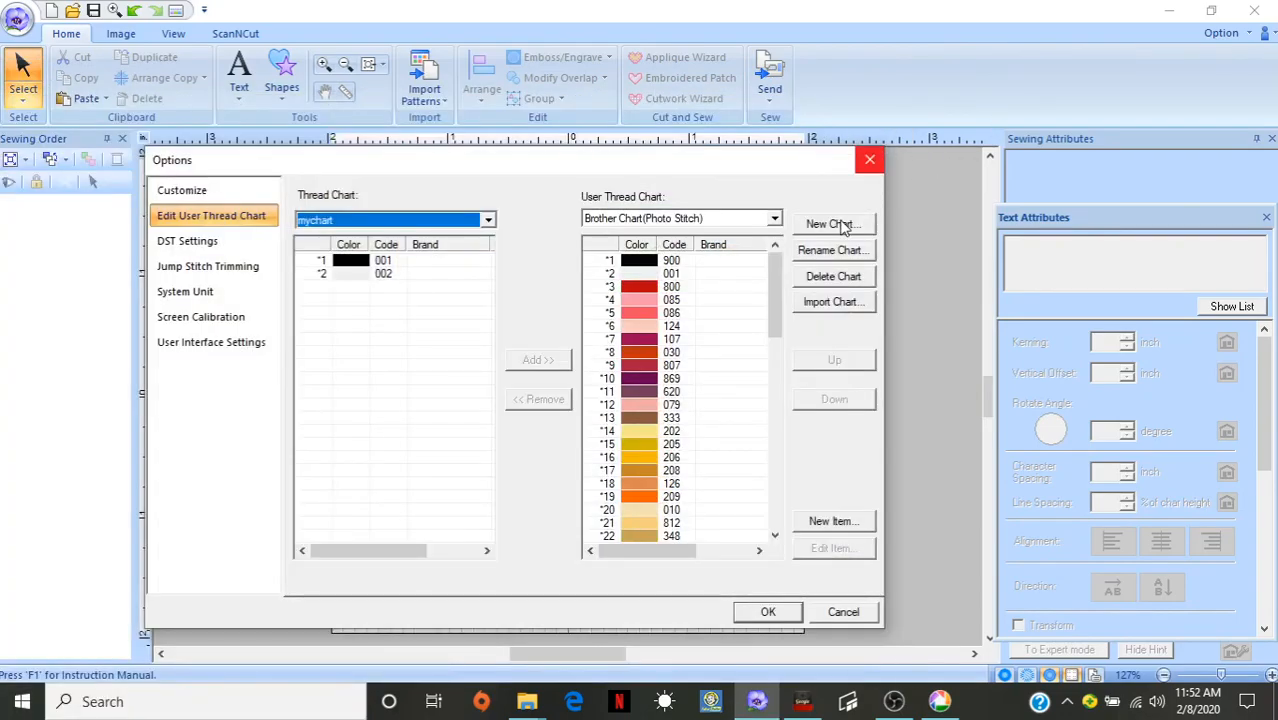
Create a user thread chart named 'Metro Pro' and select its first thread, 001
left_click(833, 224)
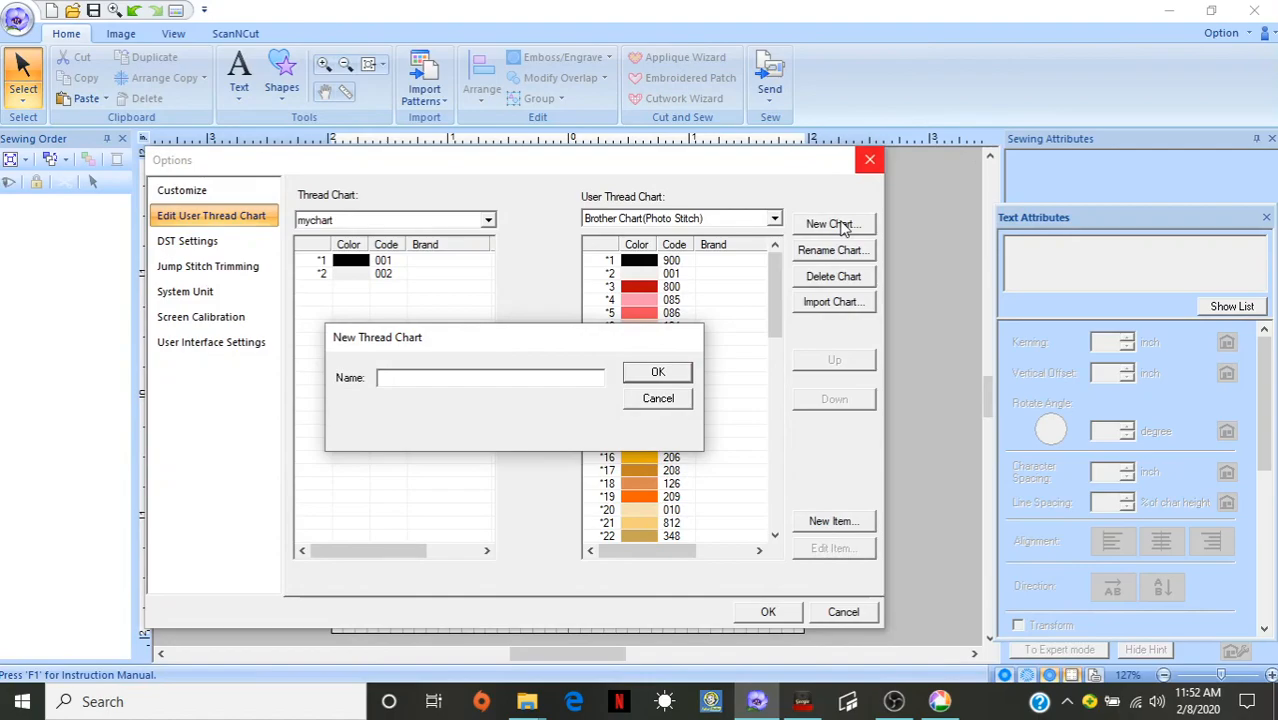
type("Metro")
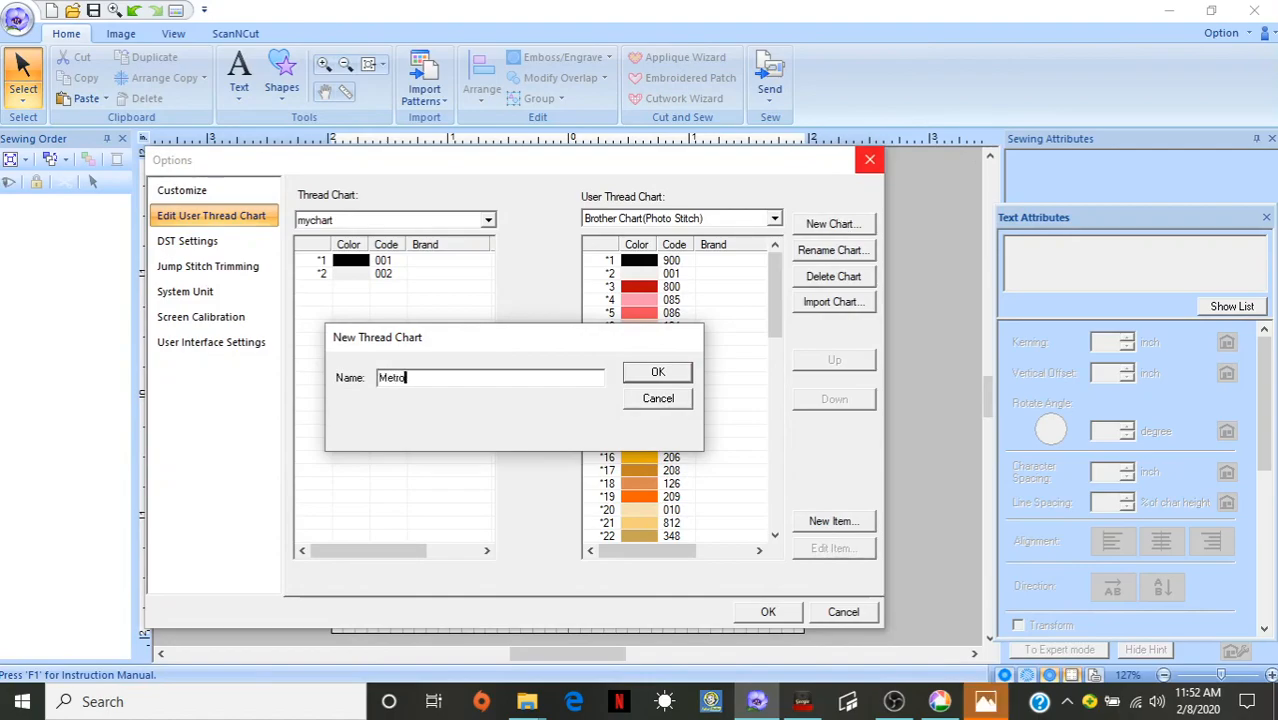
type("Pr")
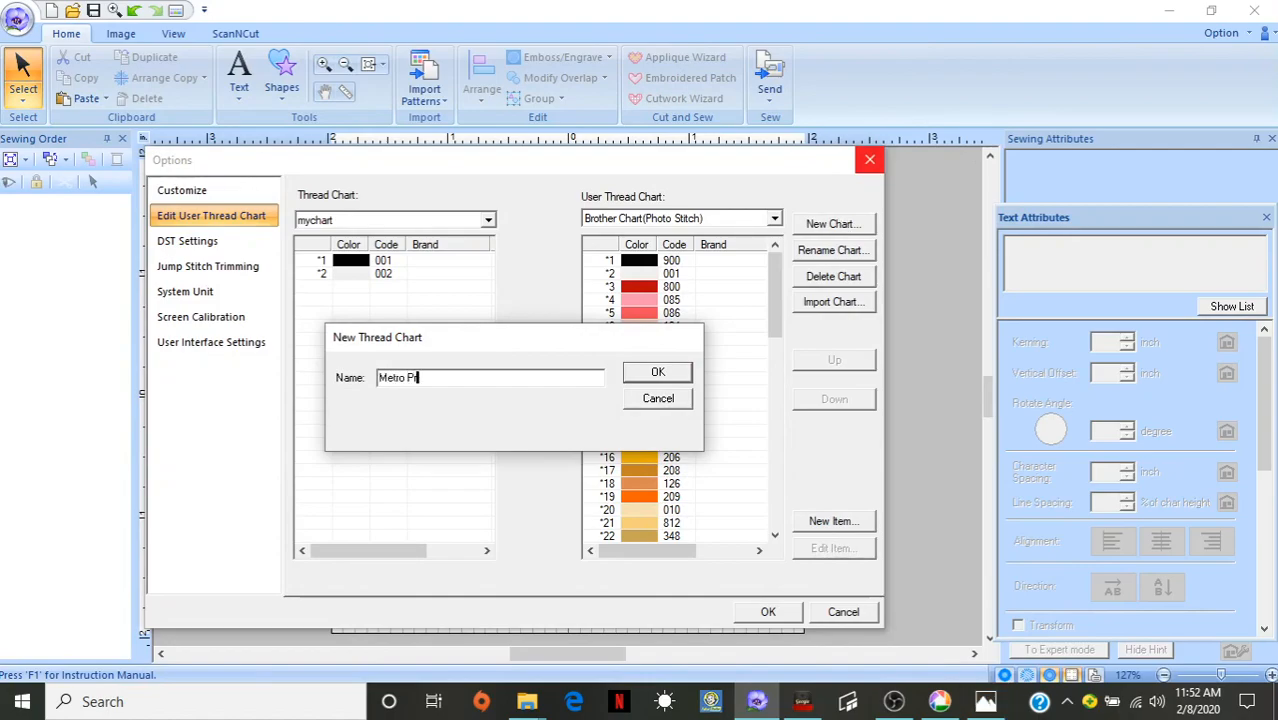
type("o")
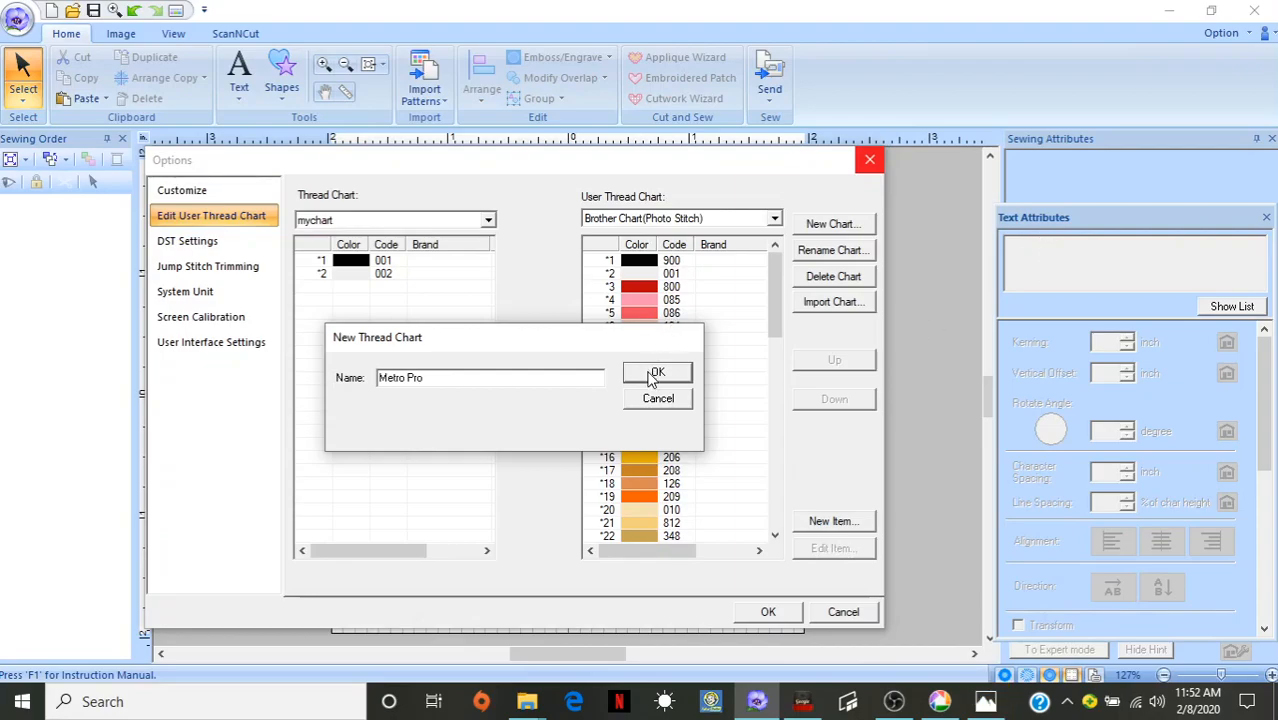
left_click(657, 372)
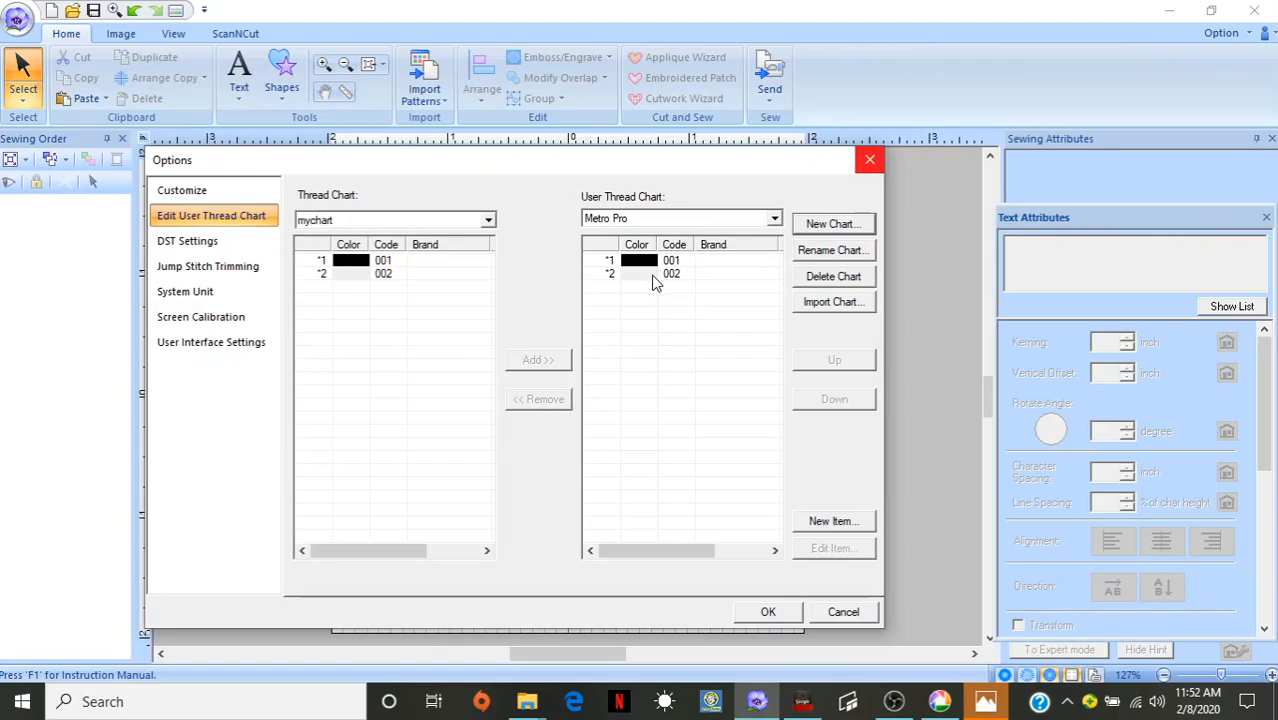
mouse_move(652, 278)
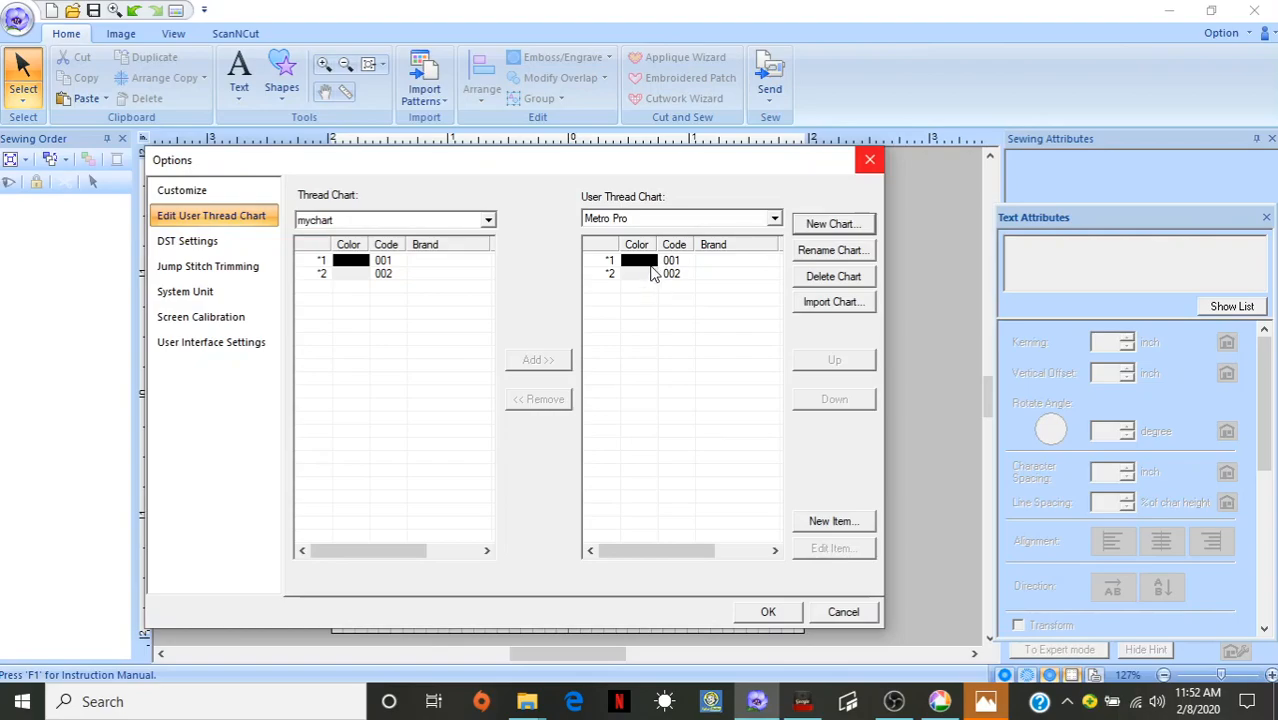
mouse_move(674, 272)
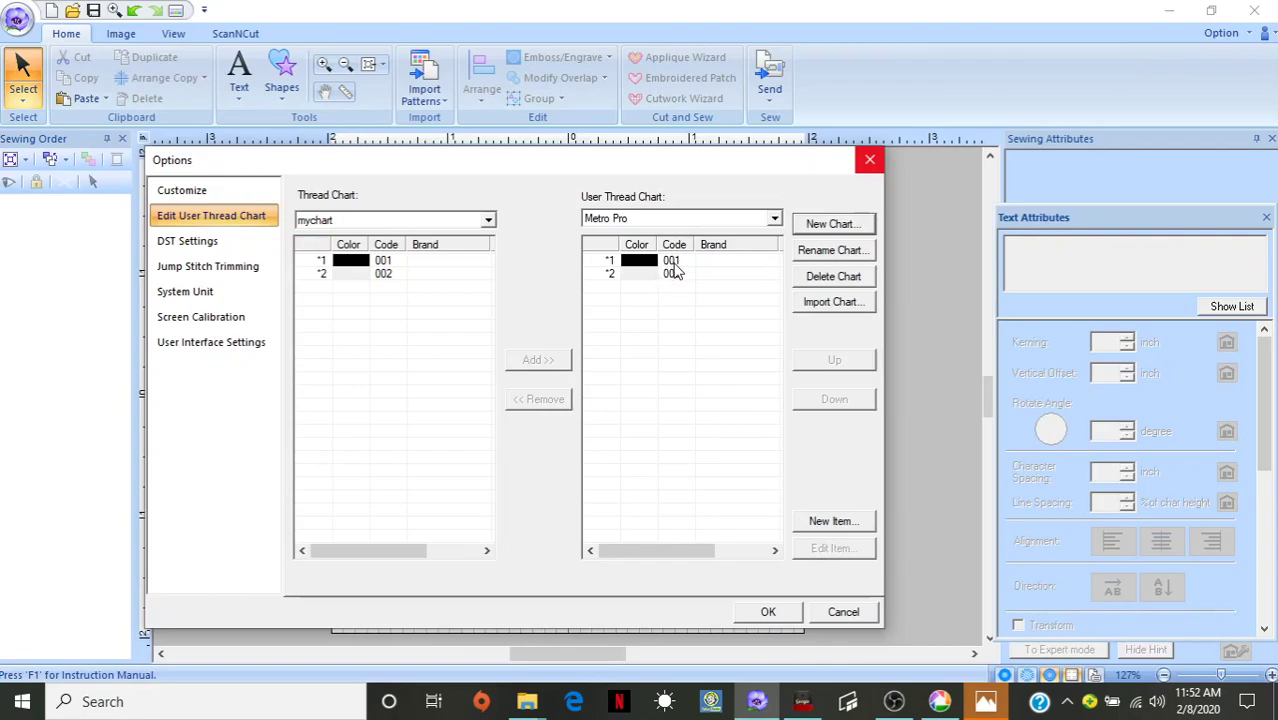
mouse_move(658, 285)
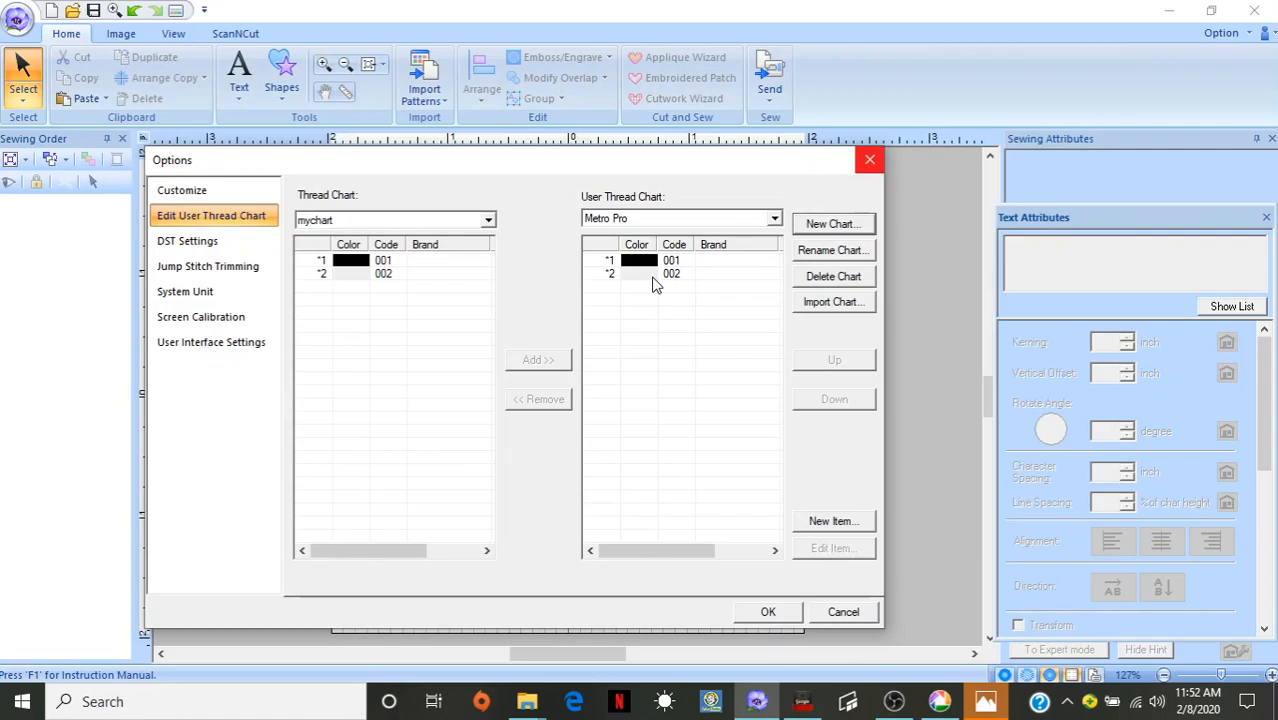
left_click(671, 260)
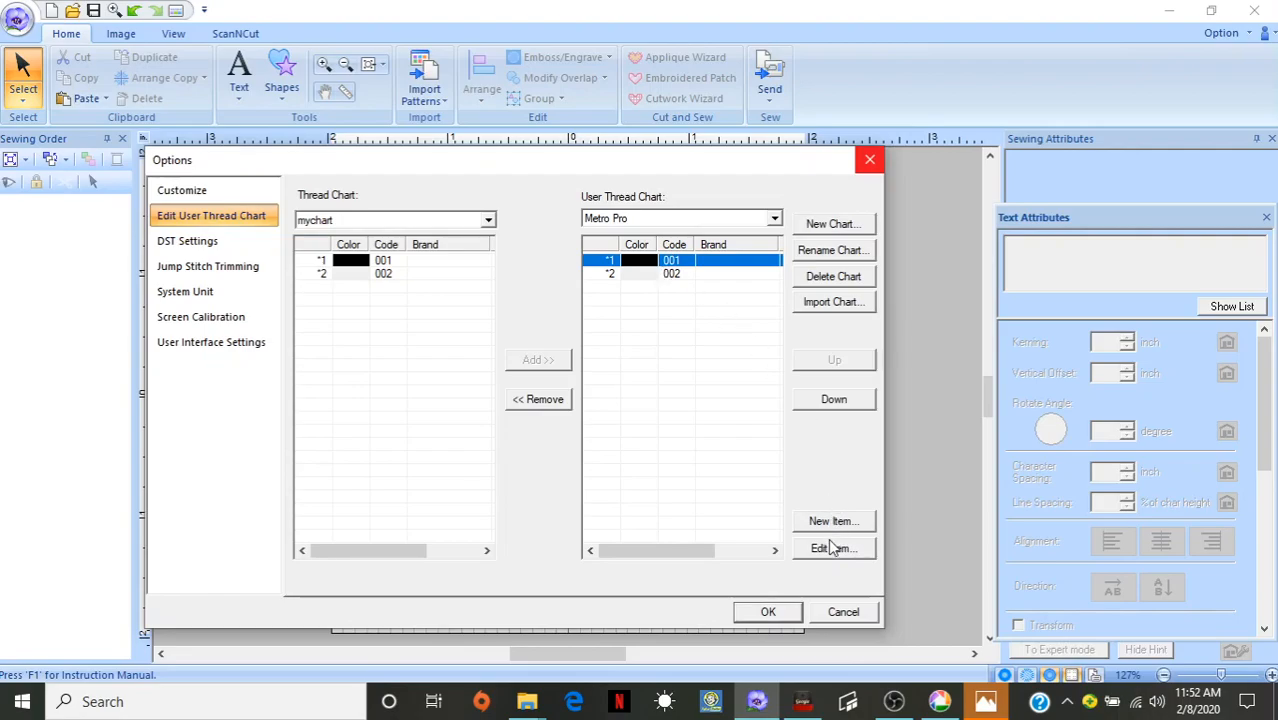
Change the first black thread's code from 001 to 137 and its brand to Metro Pro
left_click(833, 548)
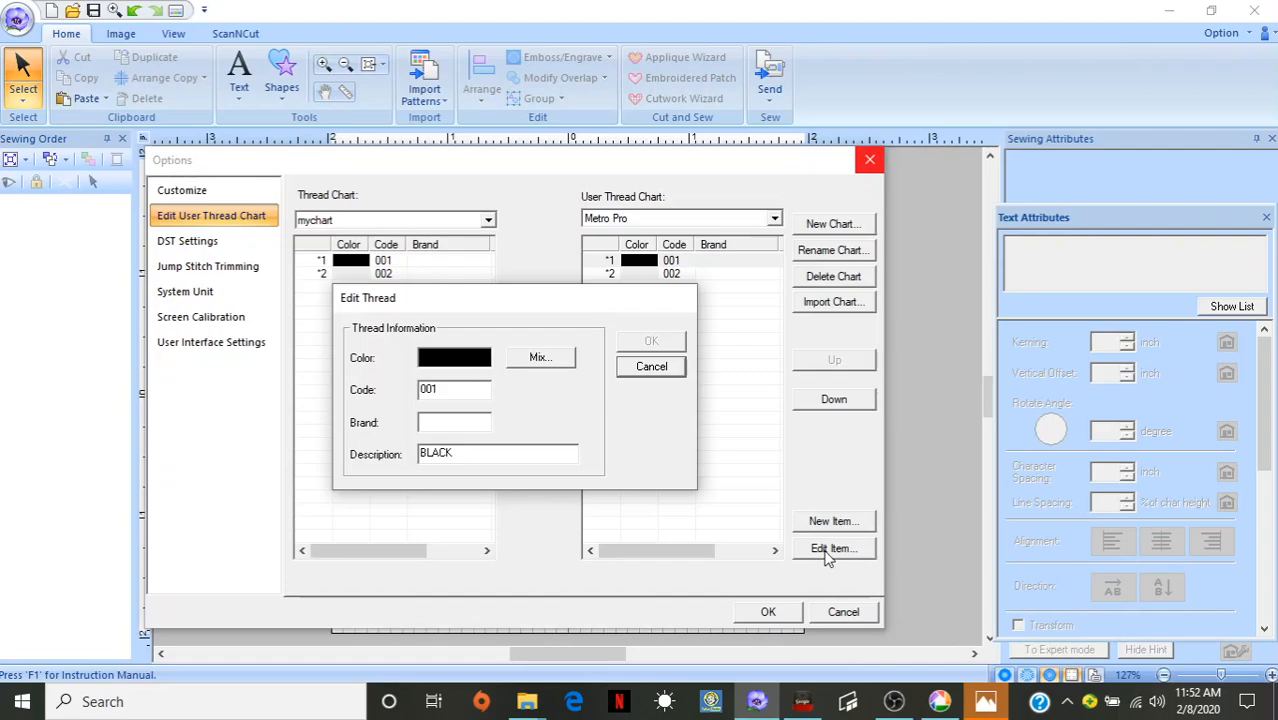
mouse_move(475, 440)
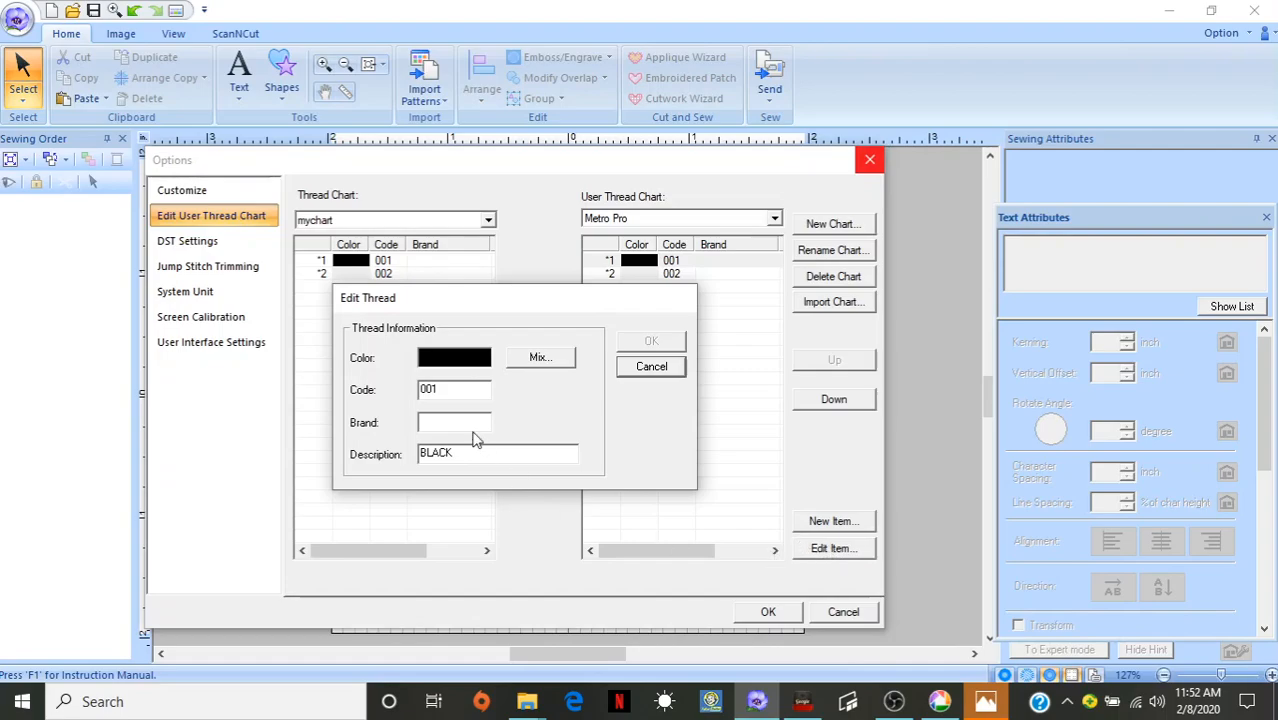
triple_click(454, 389)
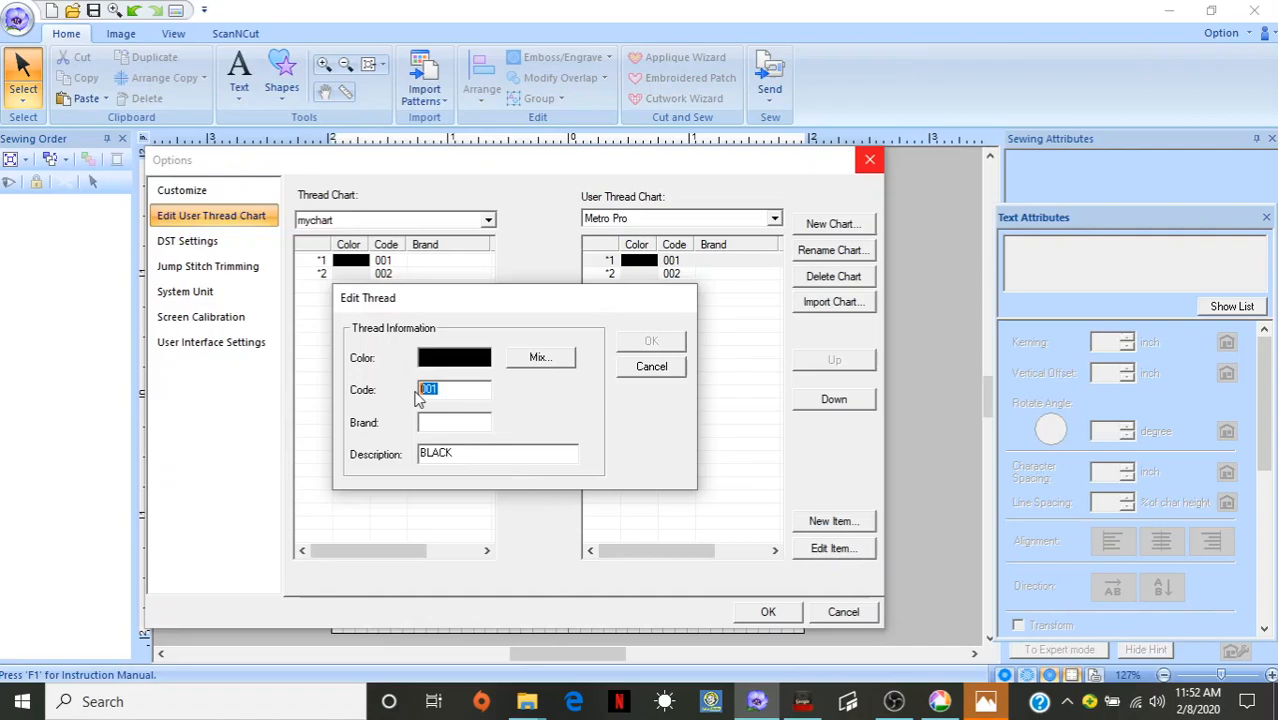
type("137")
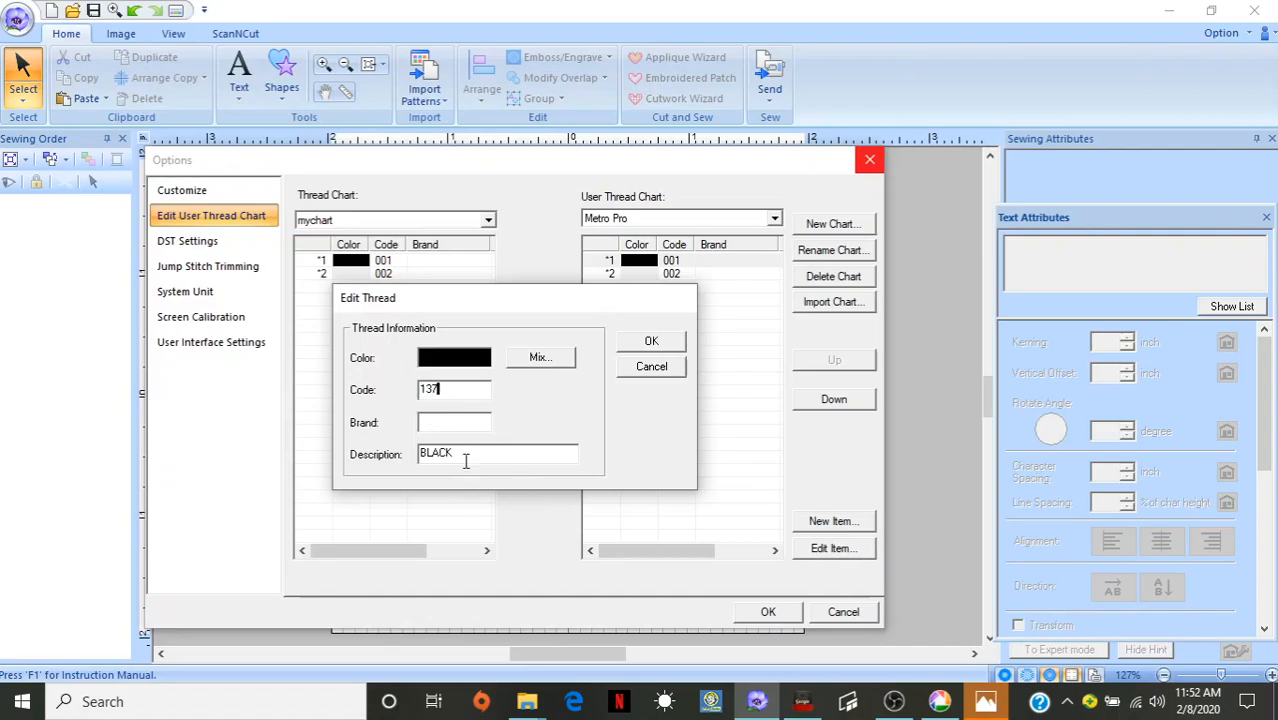
left_click(454, 422)
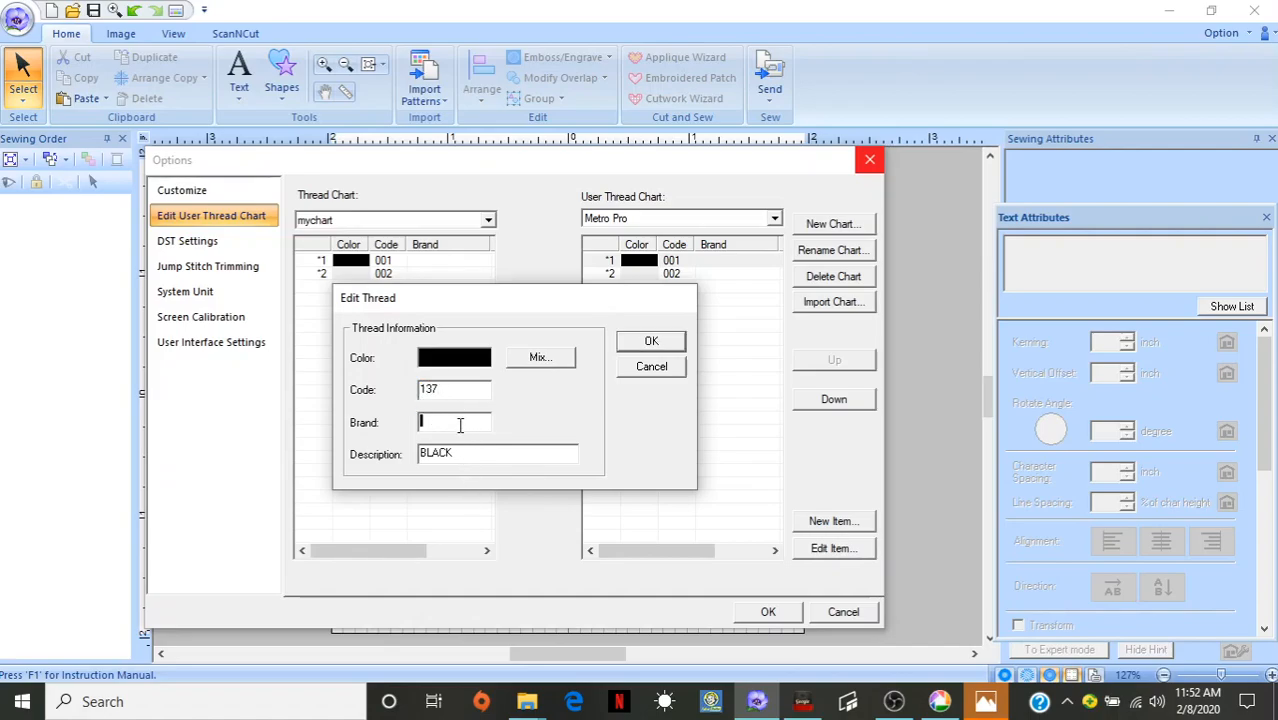
type("M")
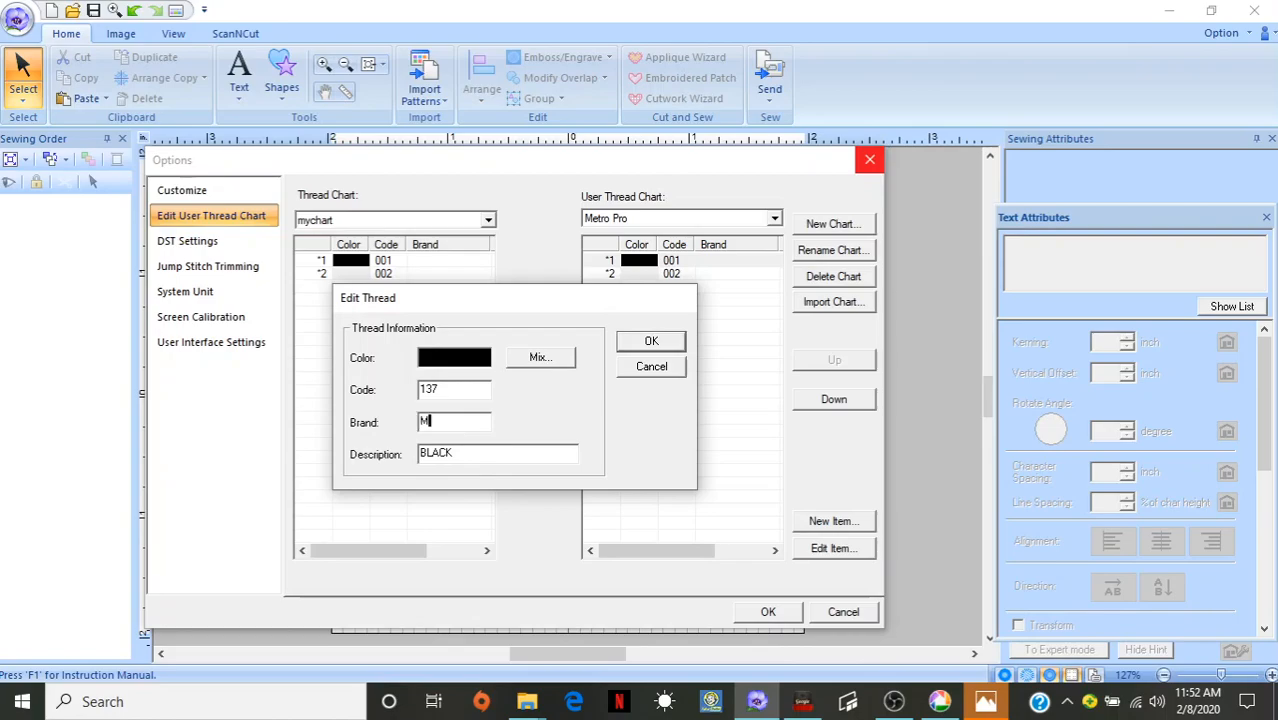
type("etro")
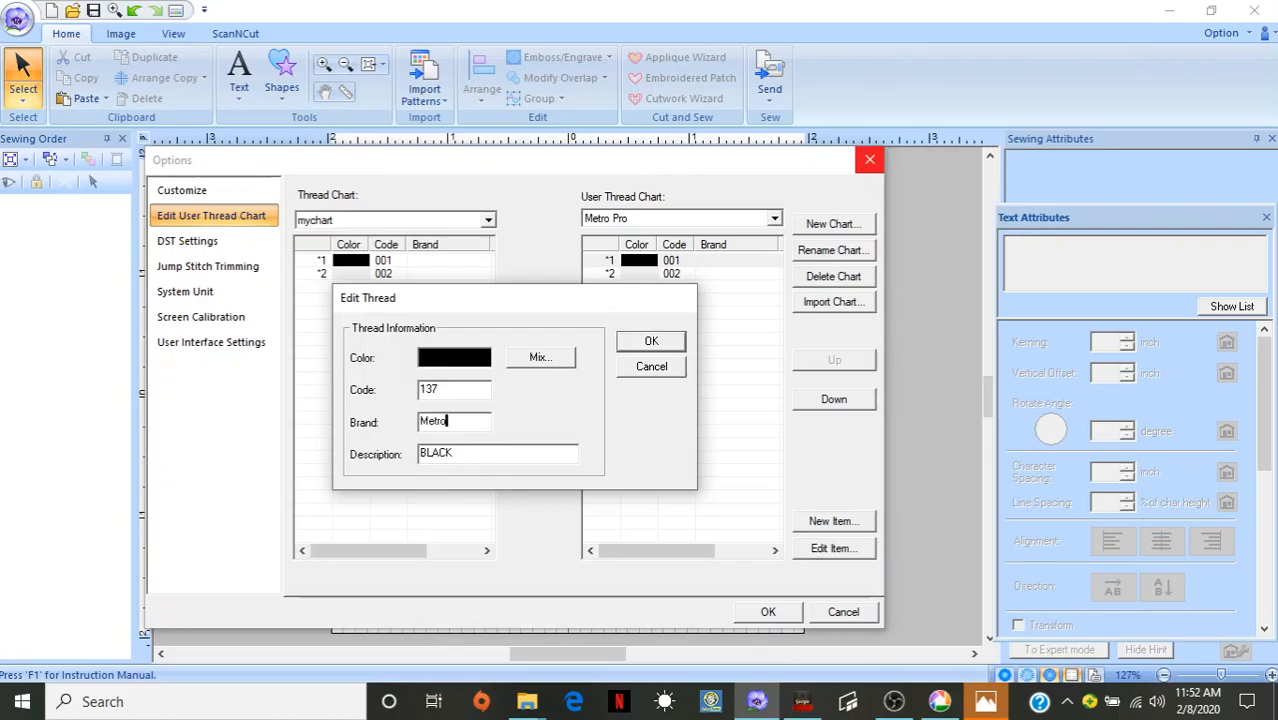
type("Pro")
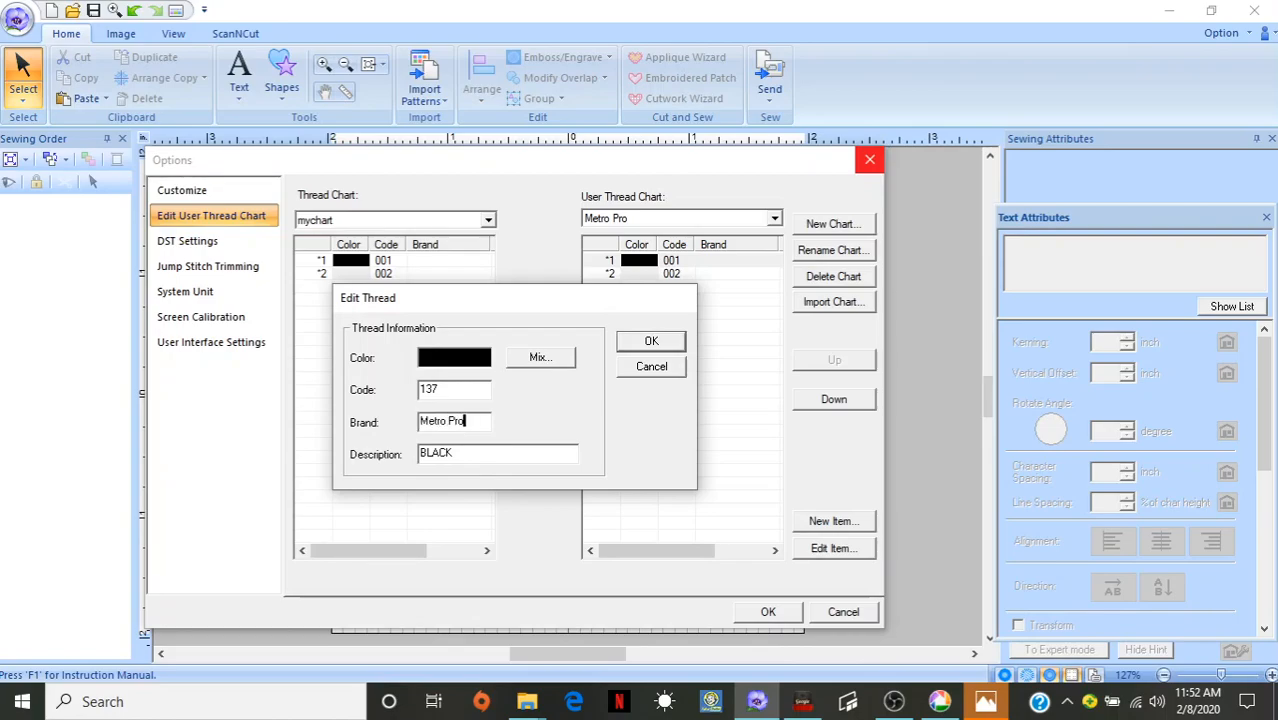
left_click(651, 341)
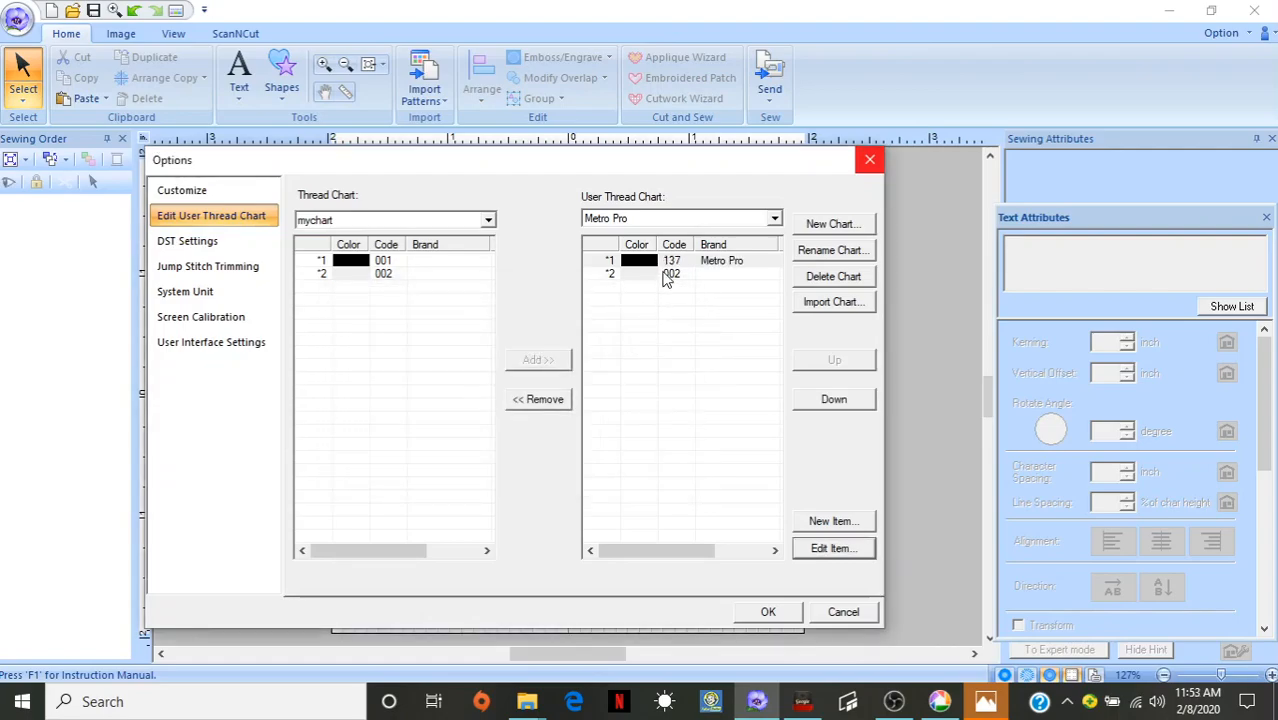
Edit white thread 002 to code 135 with brand Metro Pro
left_click(672, 274)
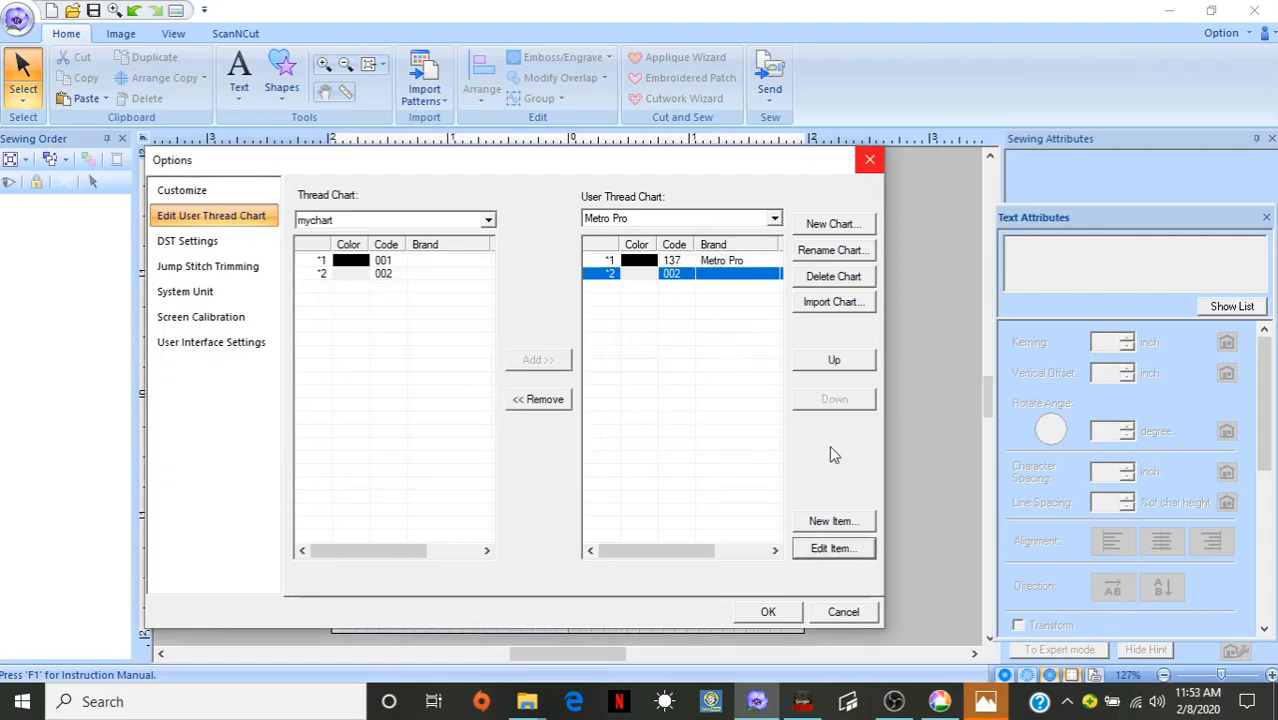
left_click(833, 548)
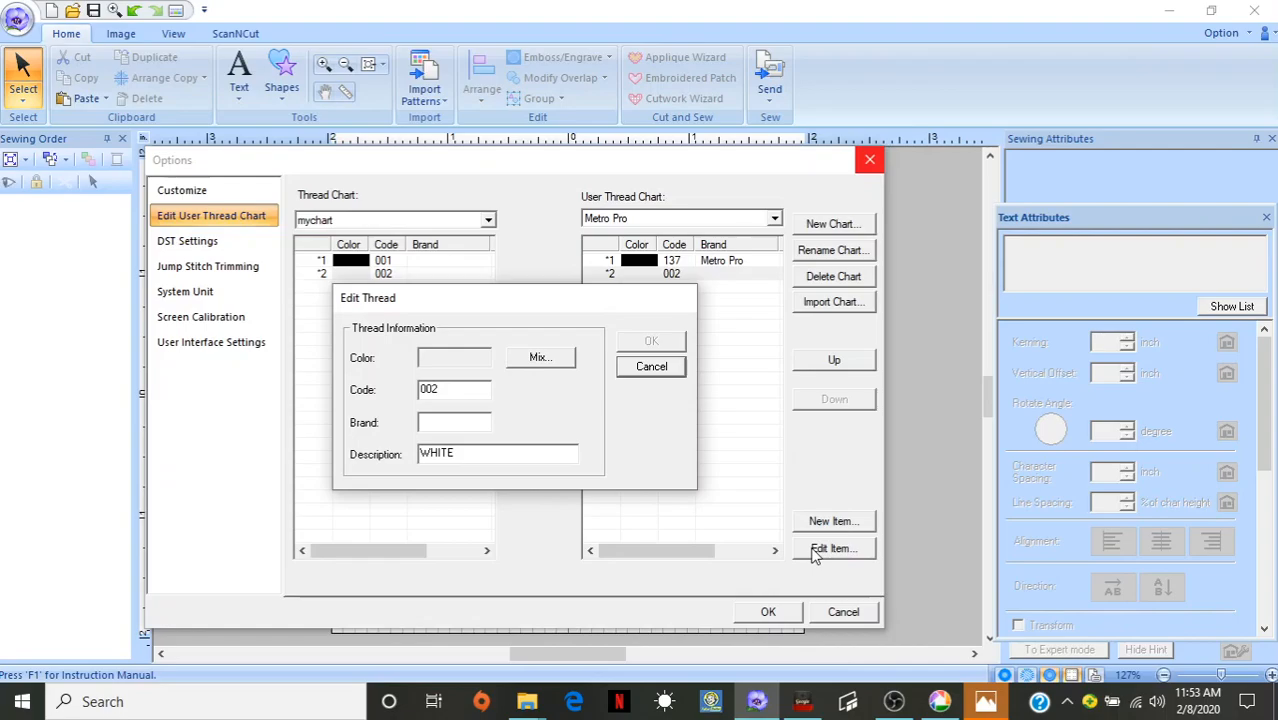
mouse_move(472, 369)
type("135")
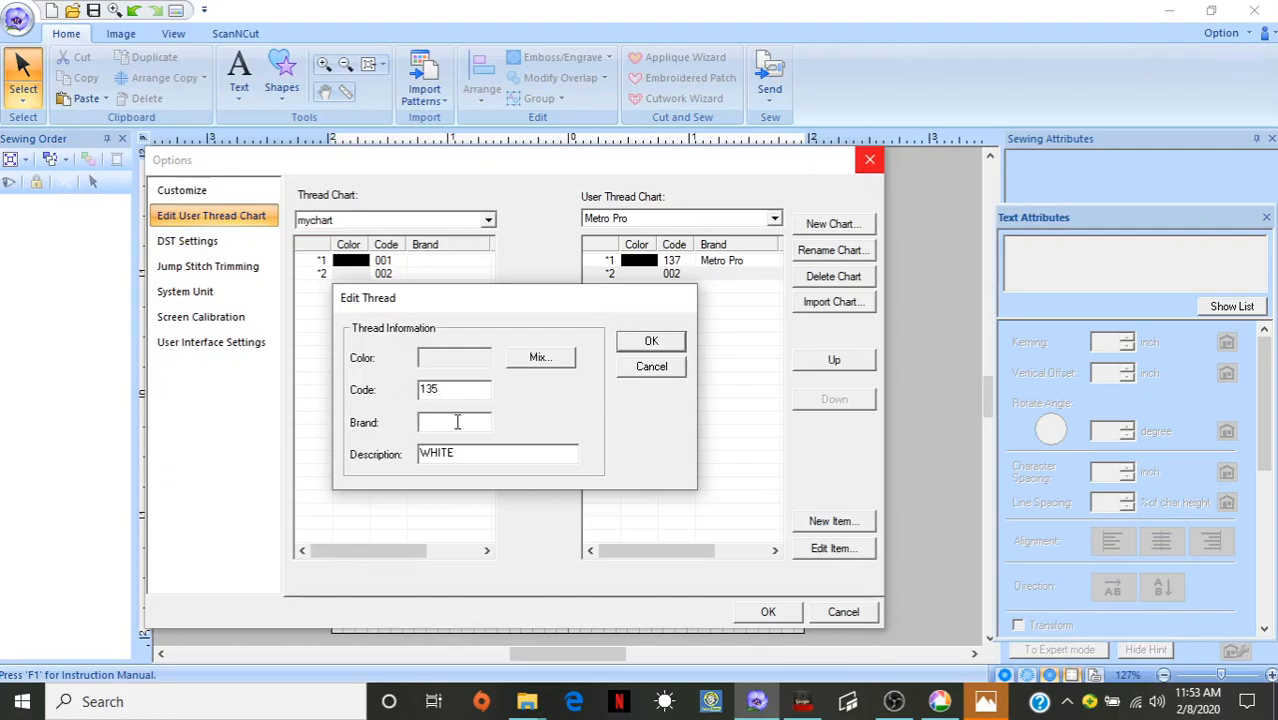
type("Metro")
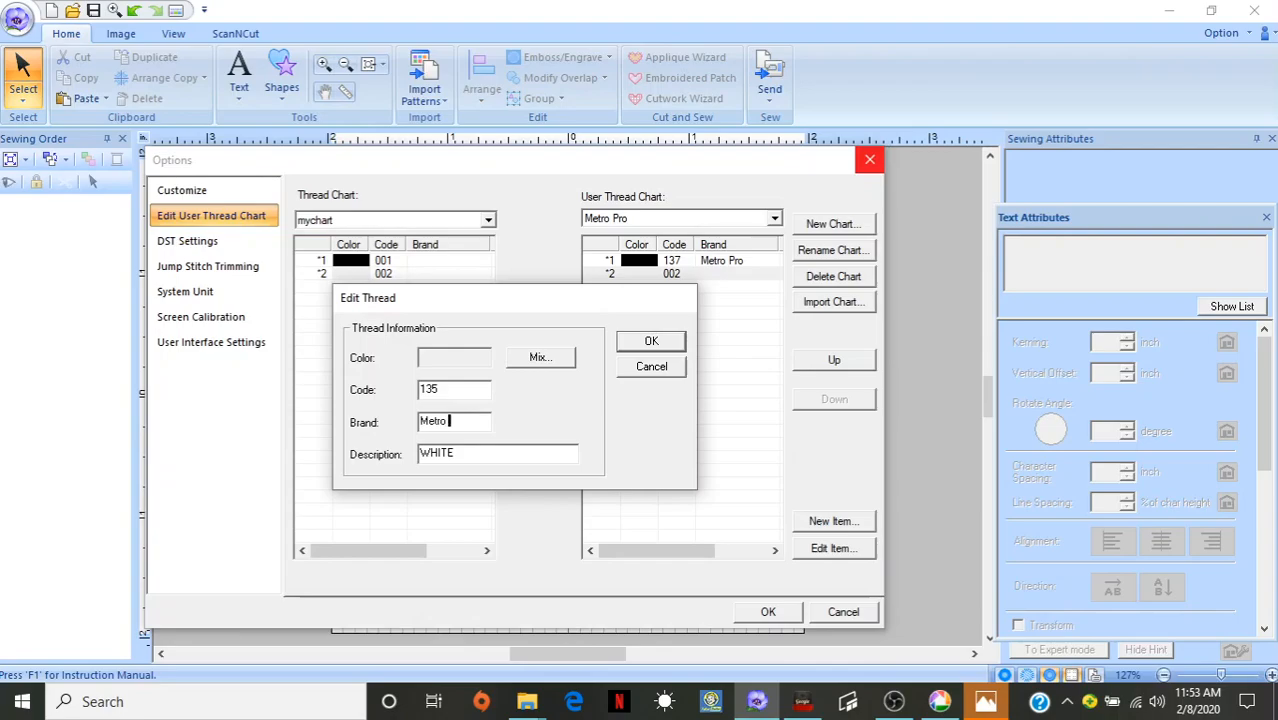
type("Pro")
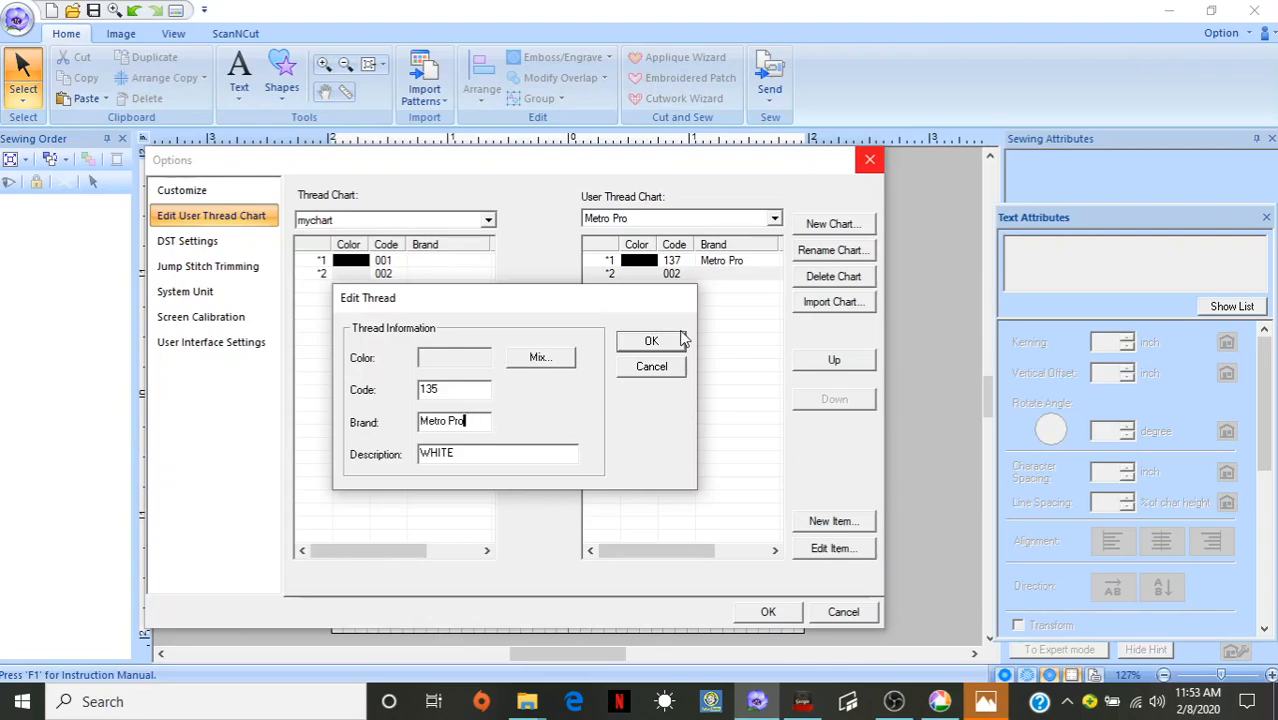
left_click(651, 340)
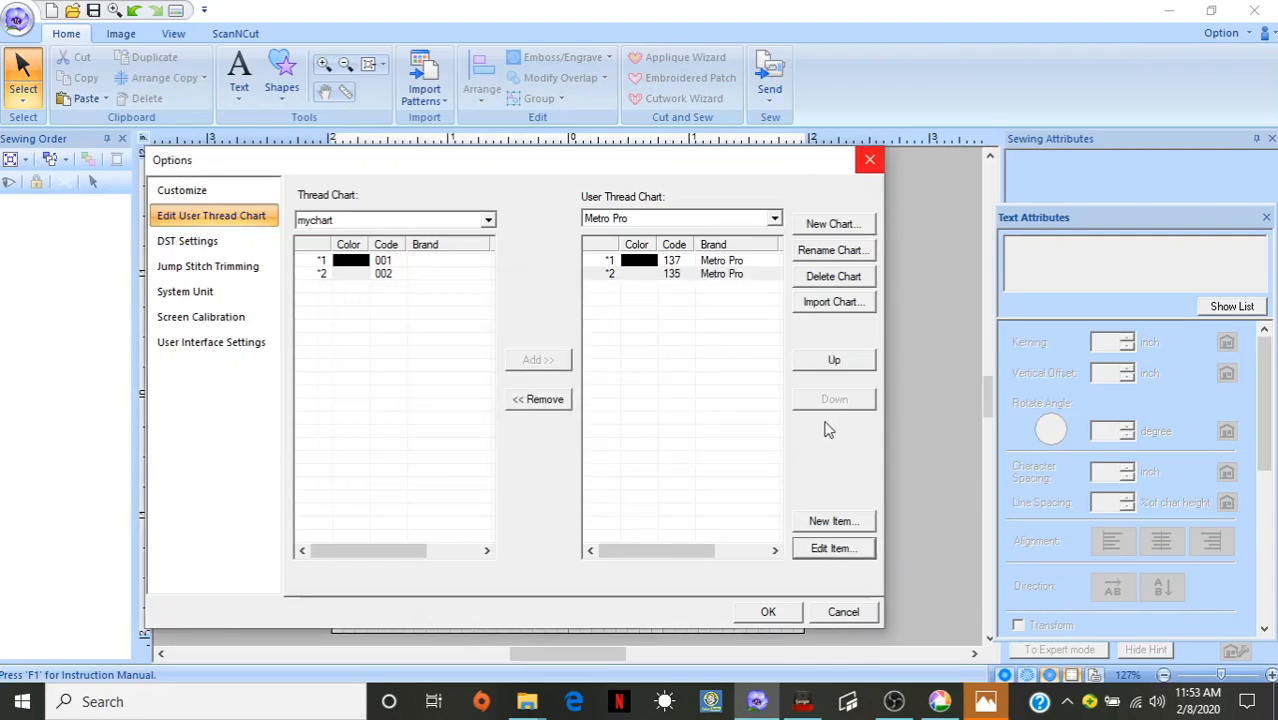
Set thread 135's colour to pure white in the colour chooser
left_click(680, 274)
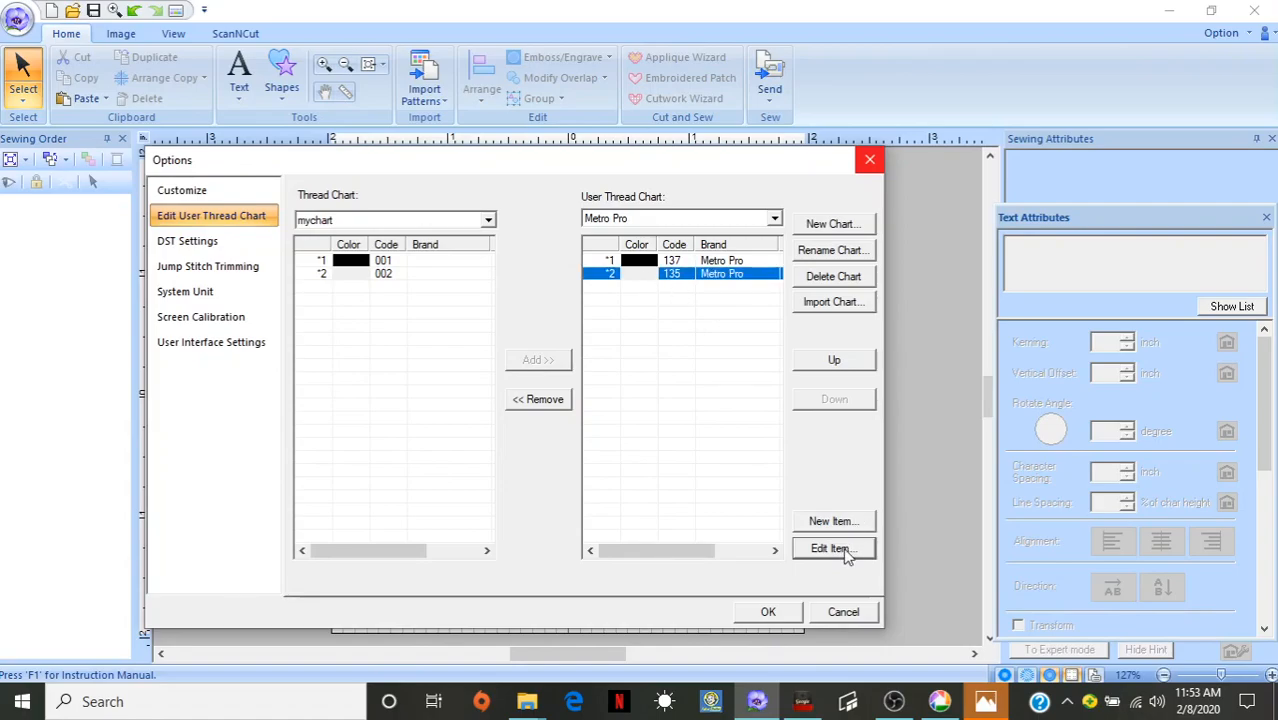
left_click(833, 548)
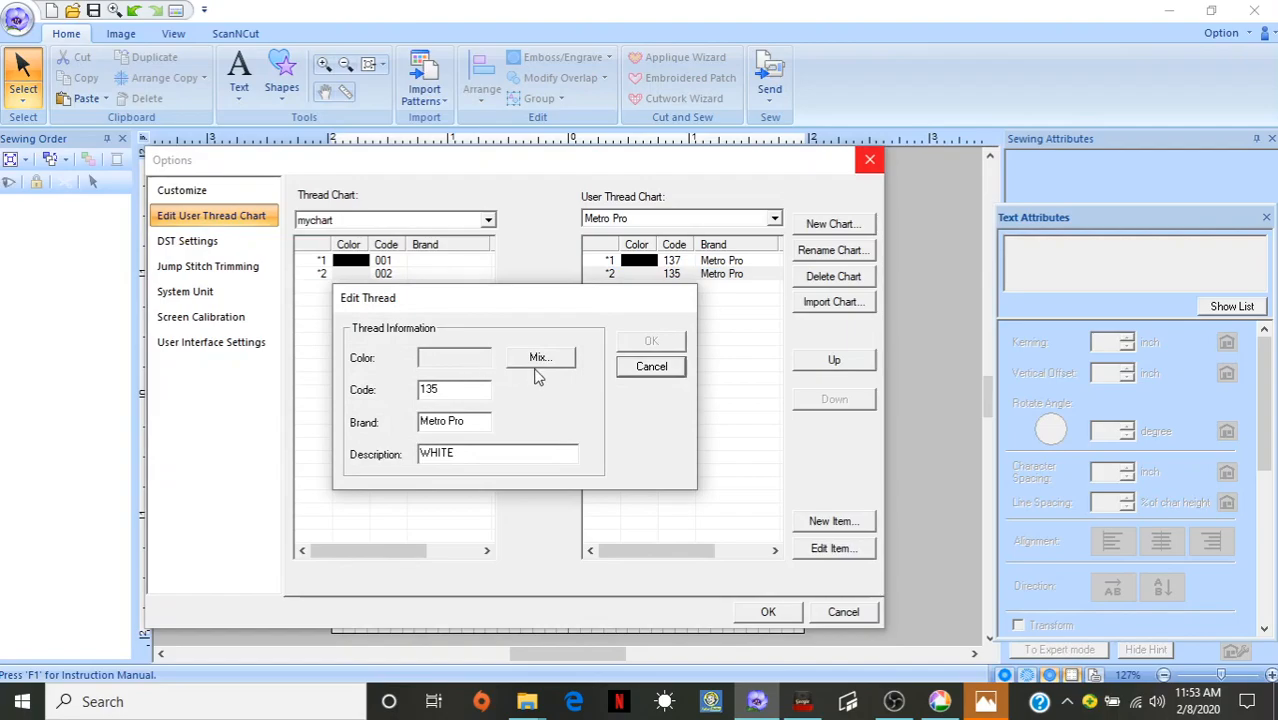
left_click(540, 357)
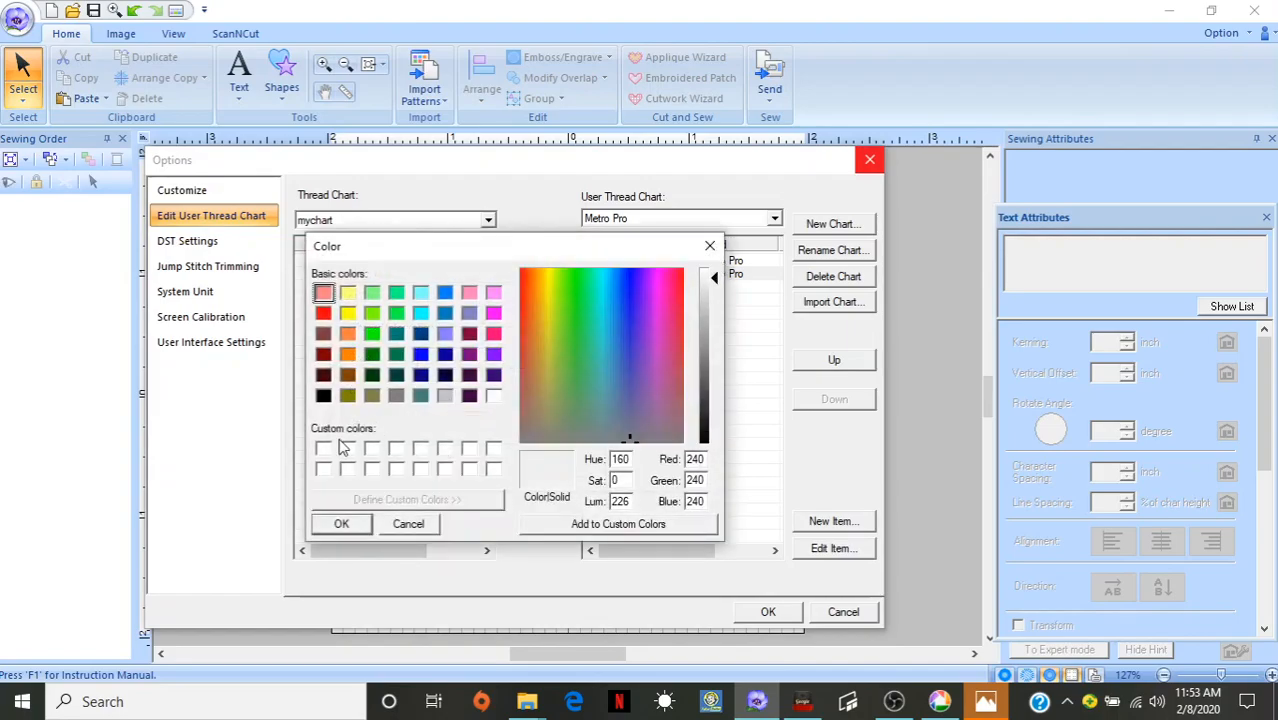
mouse_move(663, 447)
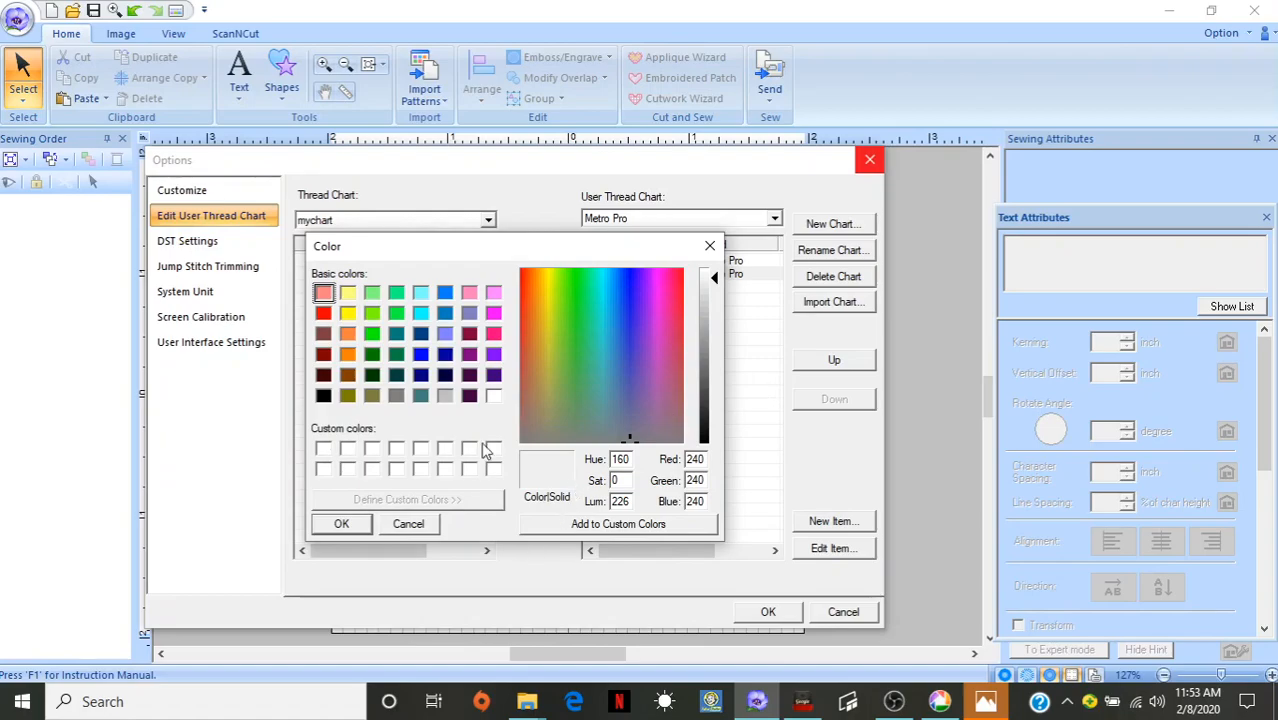
left_click(494, 395)
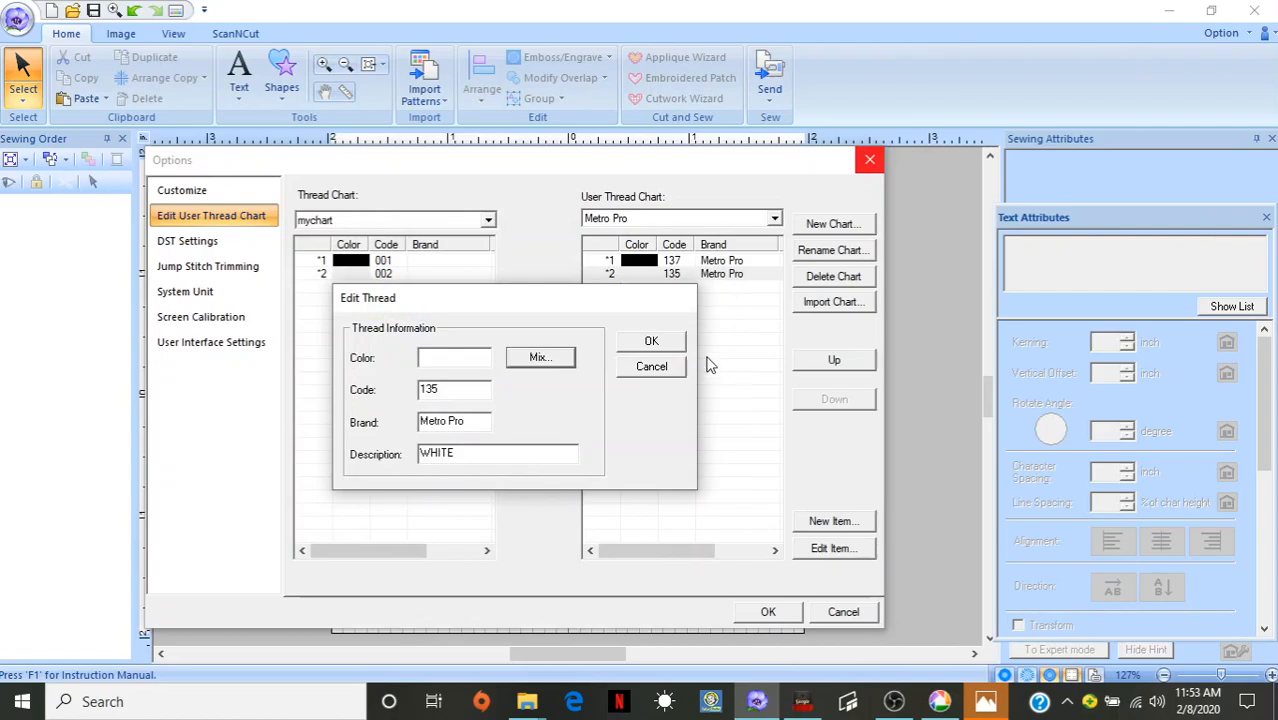
left_click(651, 365)
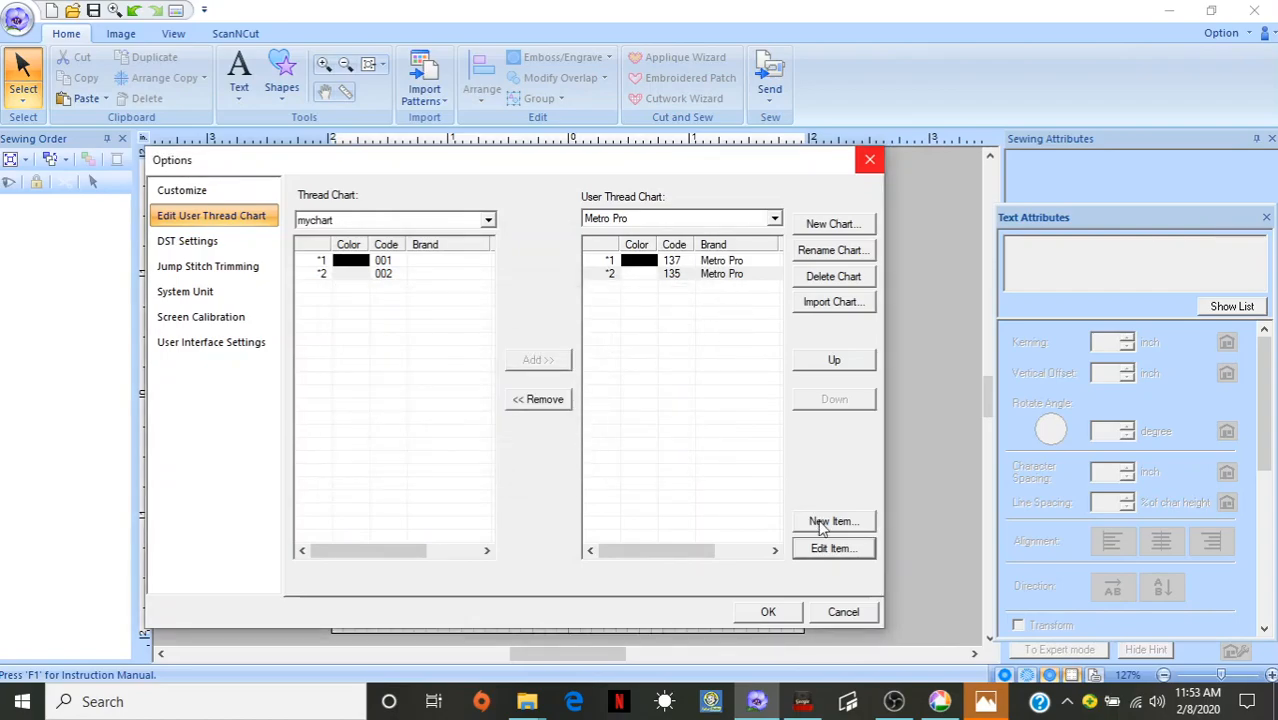
Add a new thread entry coloured light grey, also saved as a custom colour
left_click(833, 521)
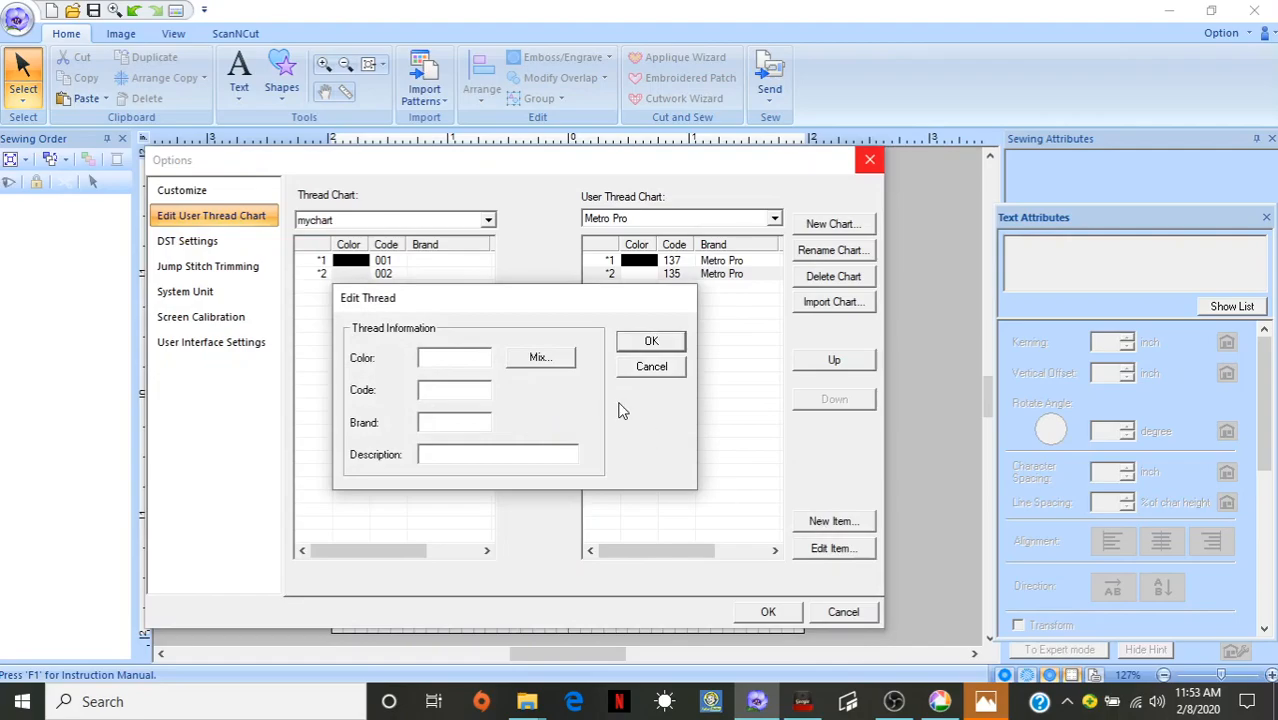
mouse_move(556, 368)
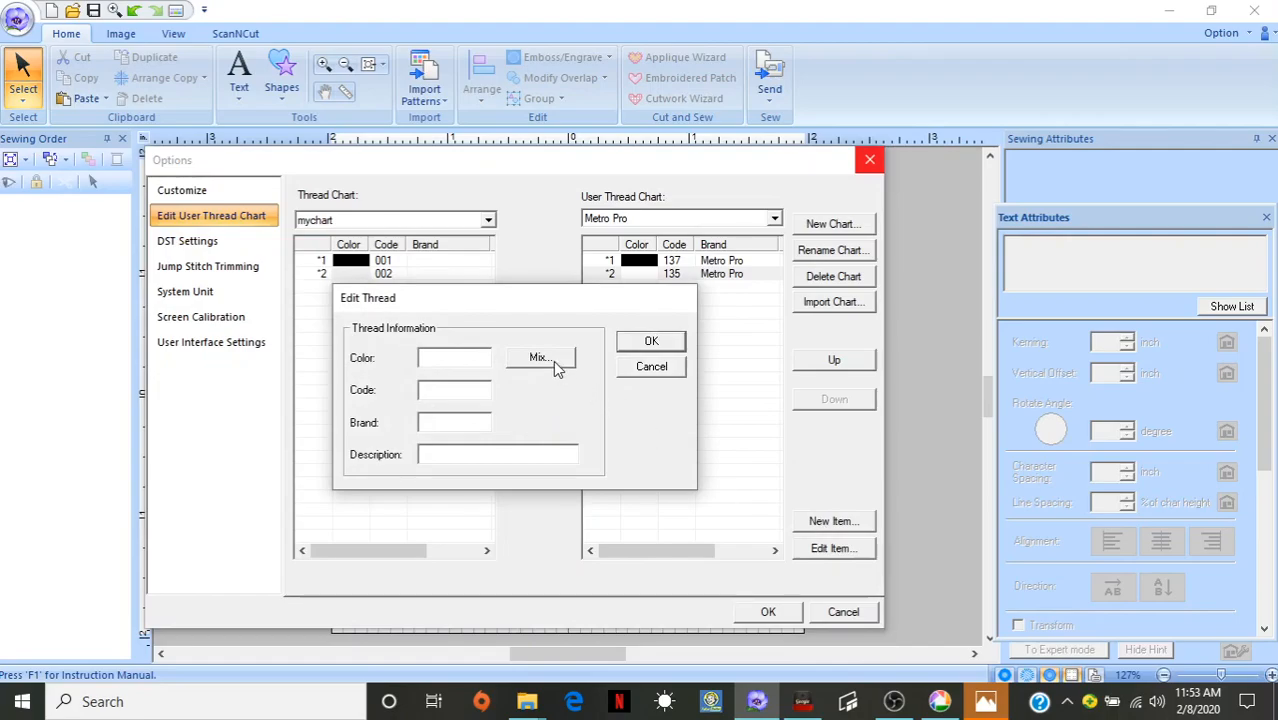
left_click(539, 357)
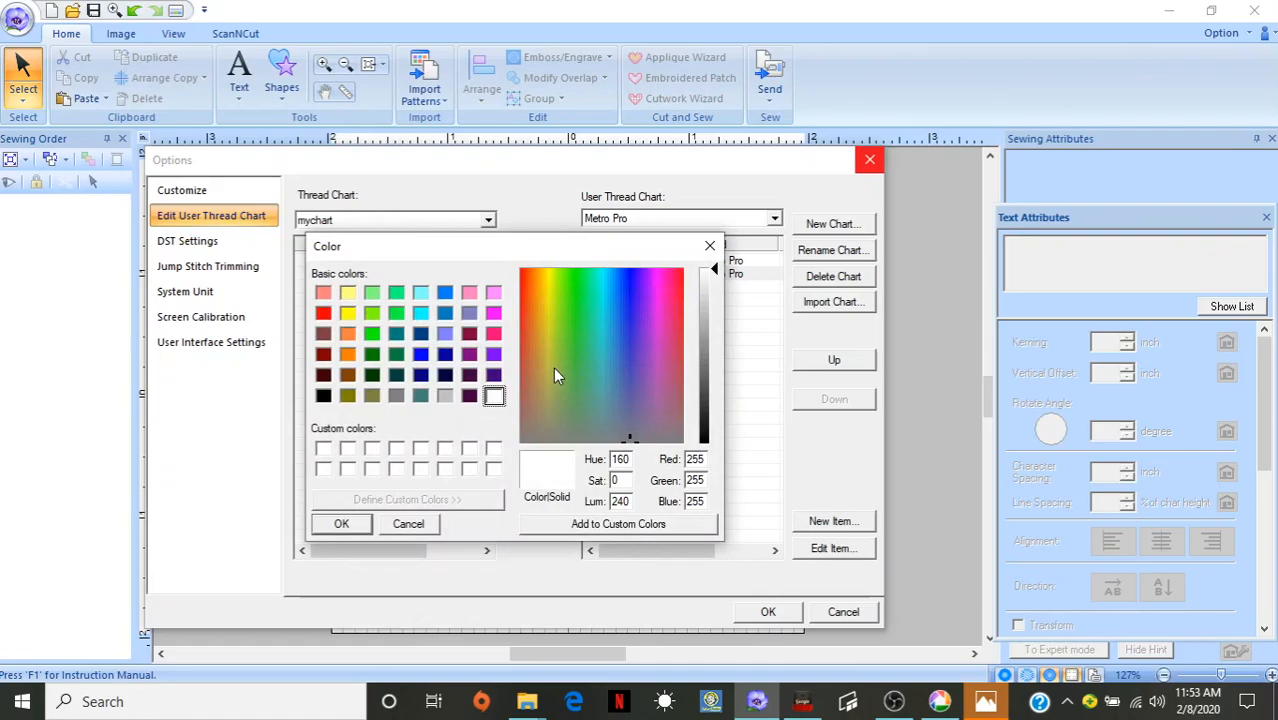
mouse_move(696, 344)
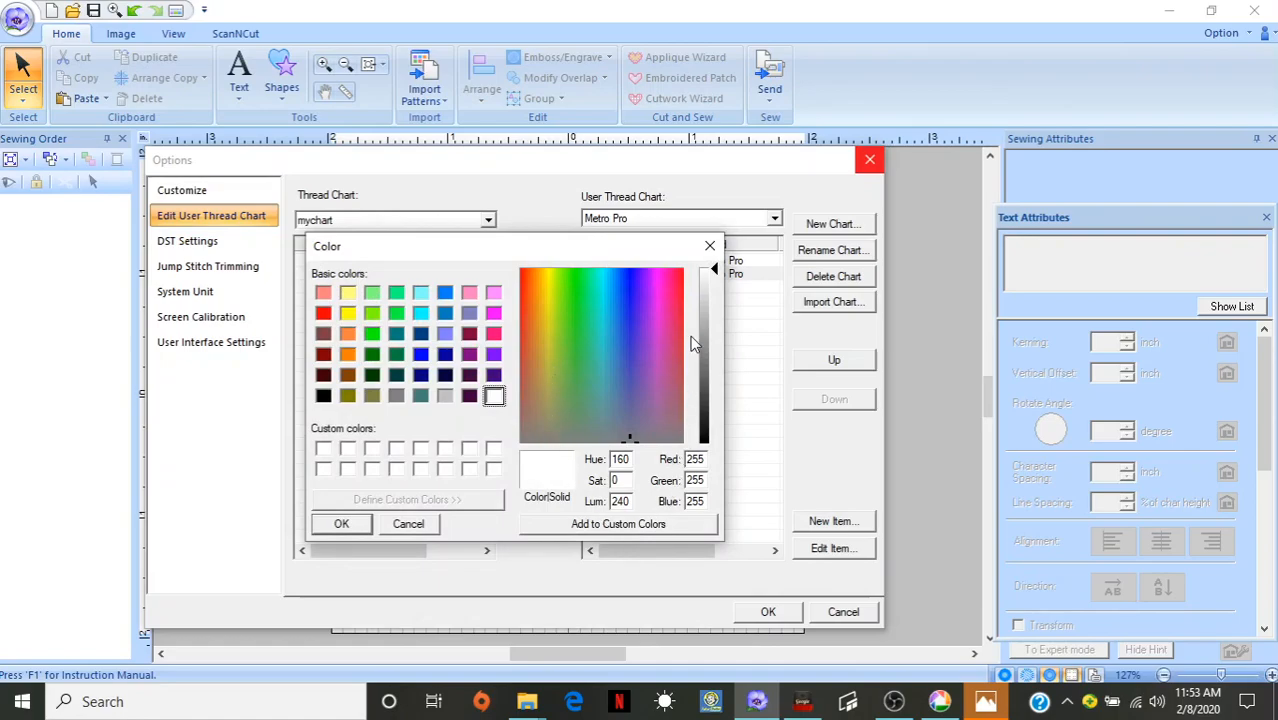
mouse_move(710, 283)
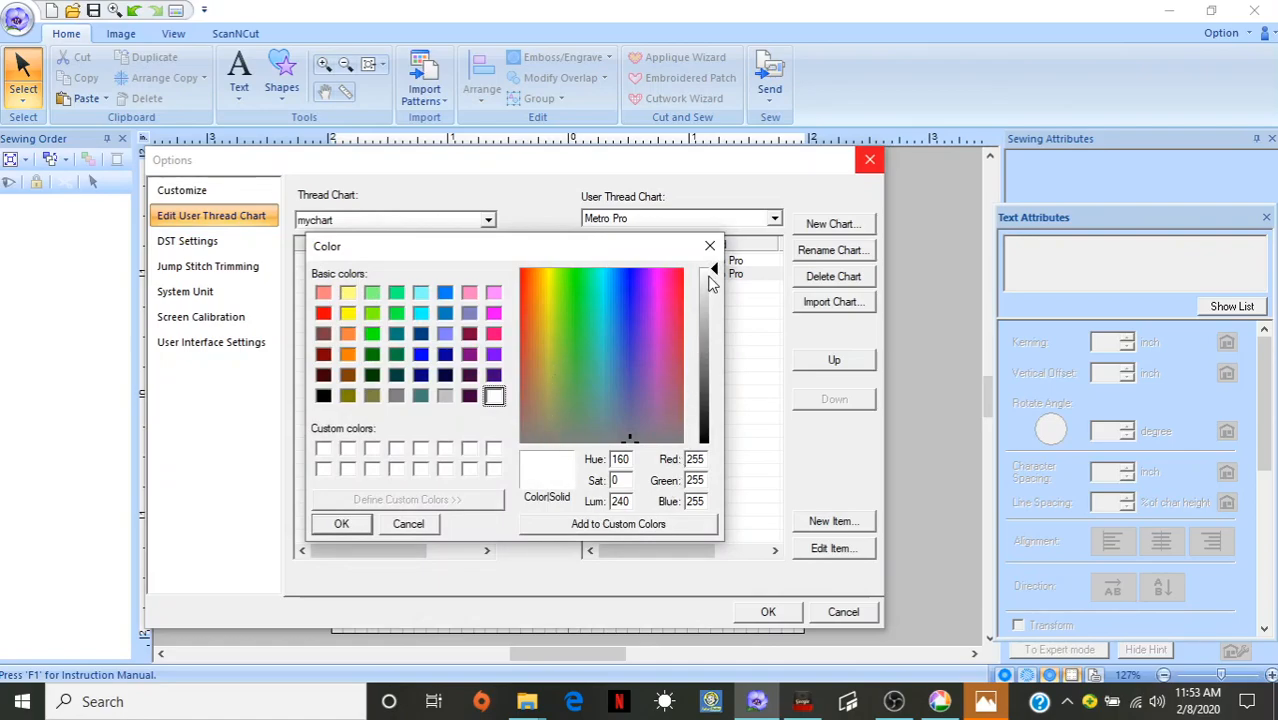
mouse_move(533, 351)
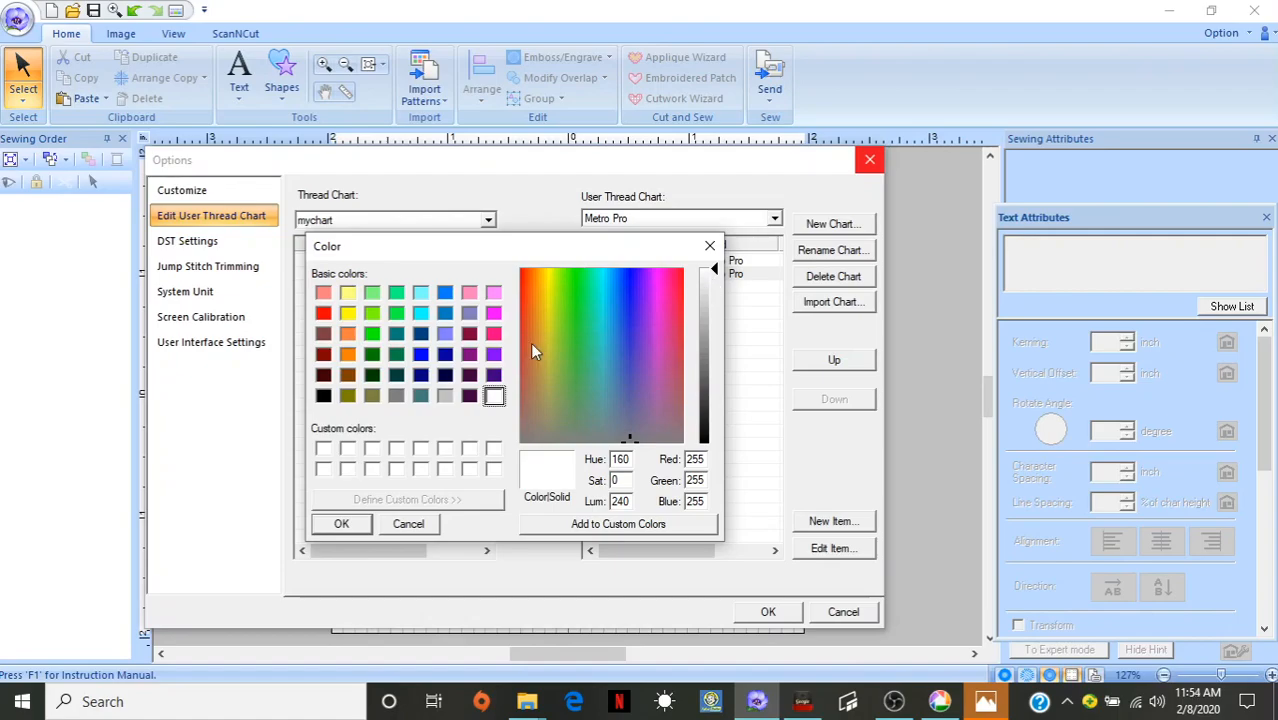
mouse_move(507, 358)
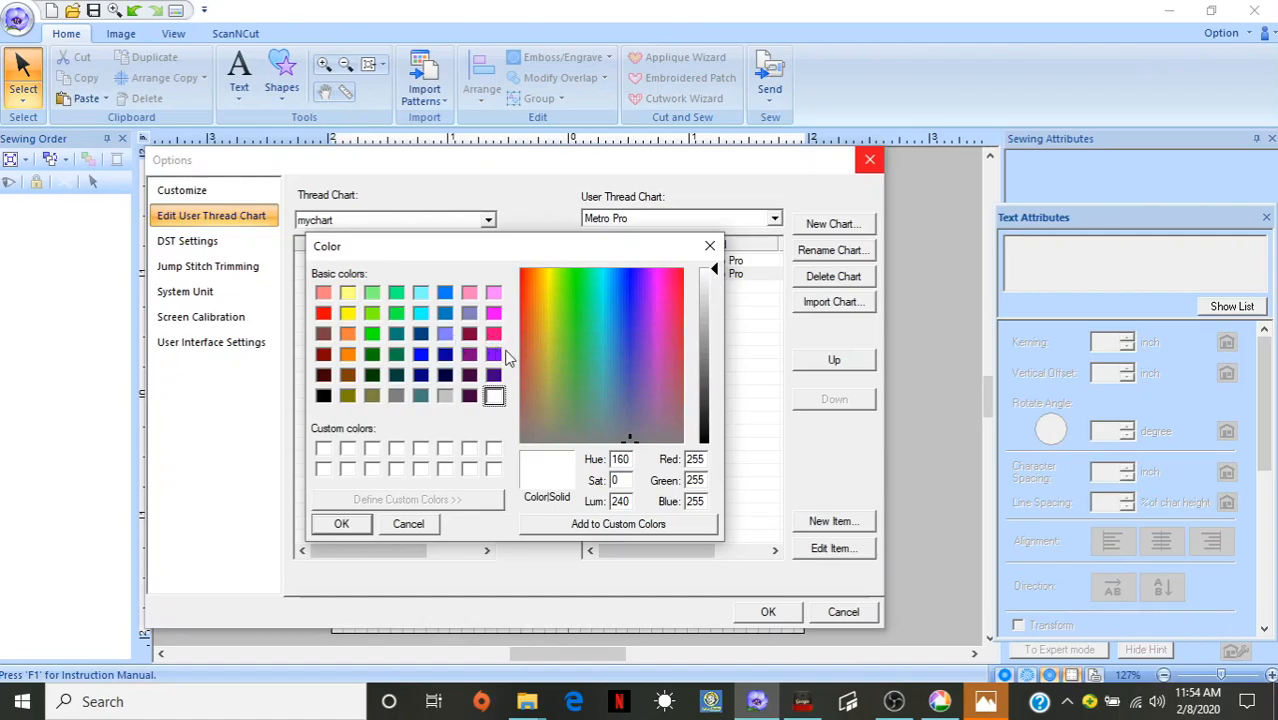
mouse_move(615, 368)
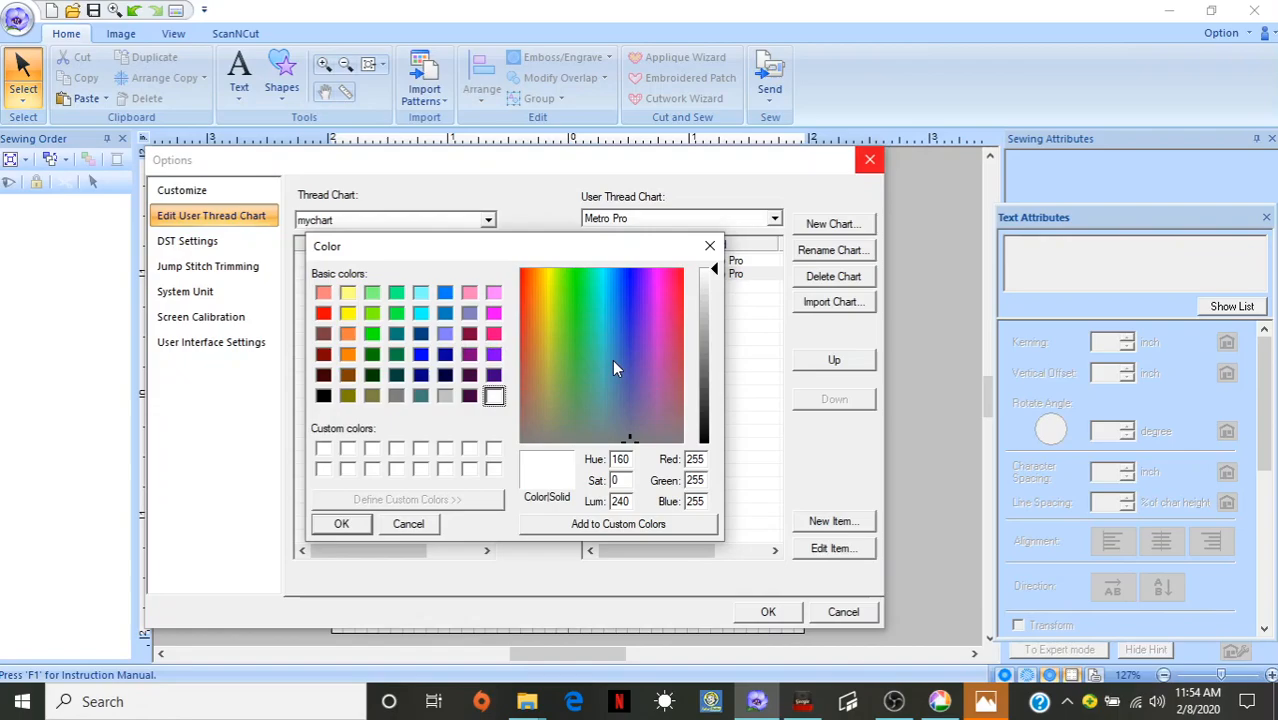
left_click(445, 395)
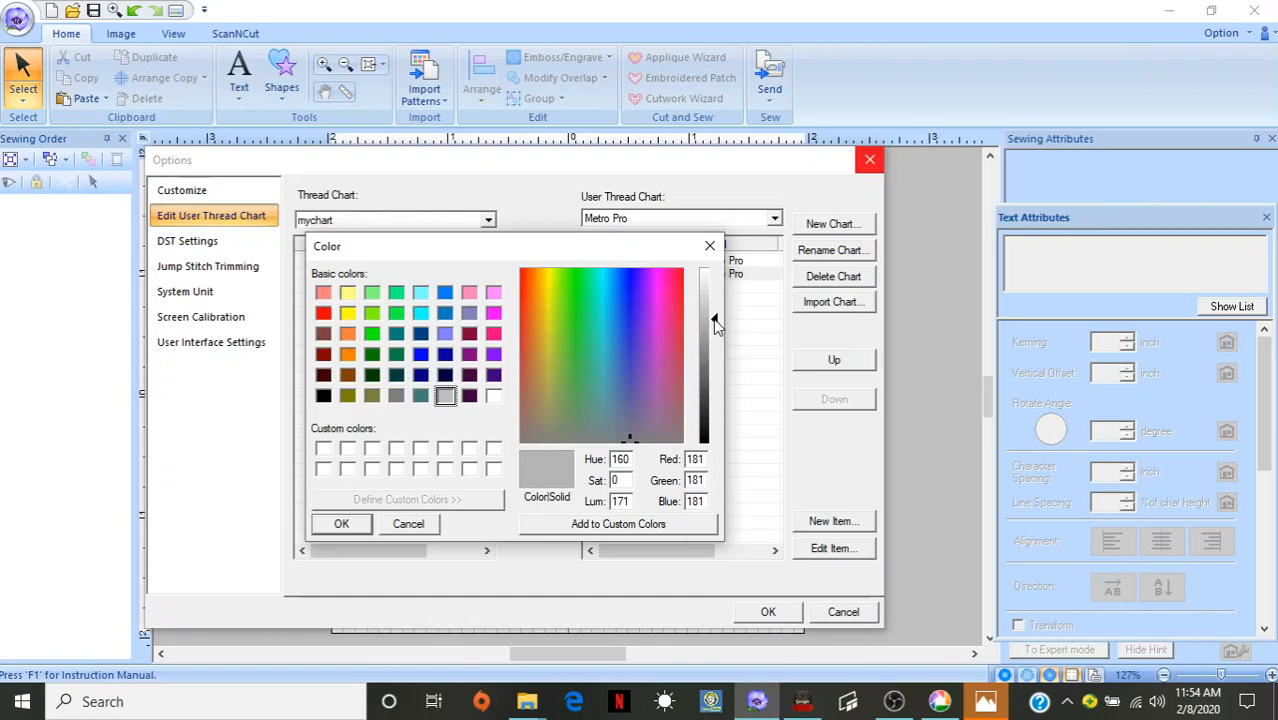
mouse_move(490, 285)
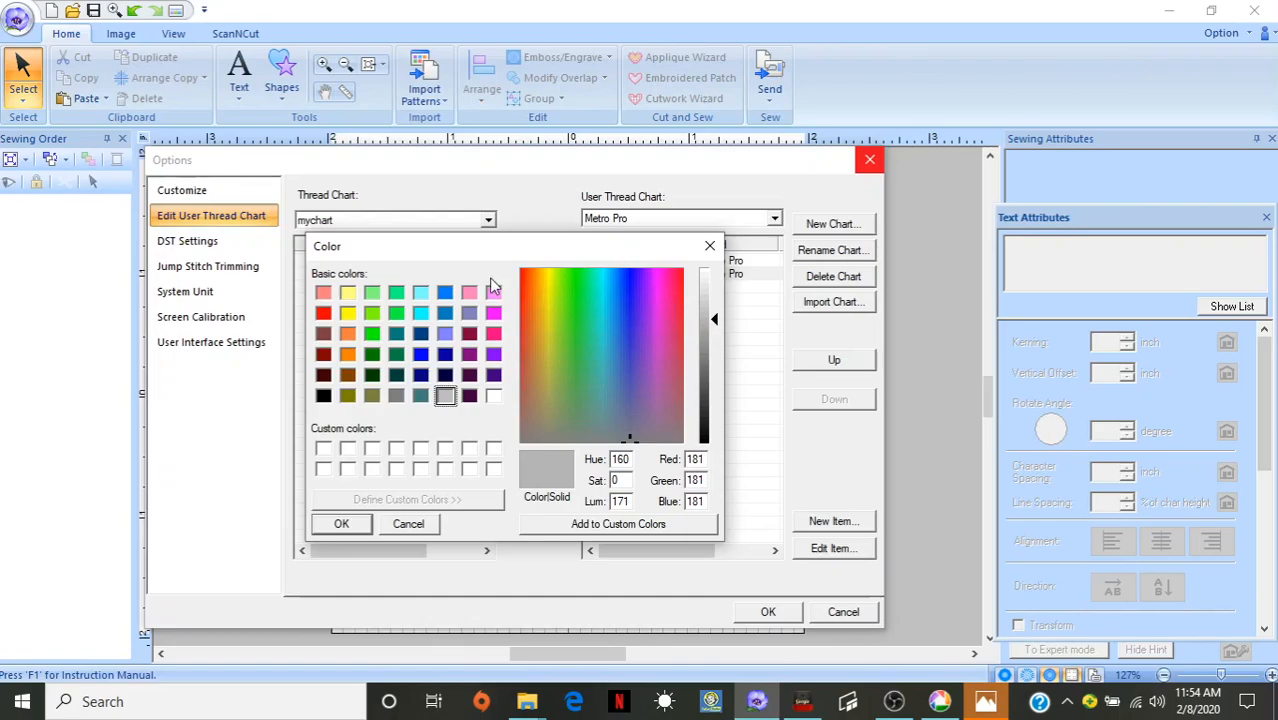
mouse_move(600, 535)
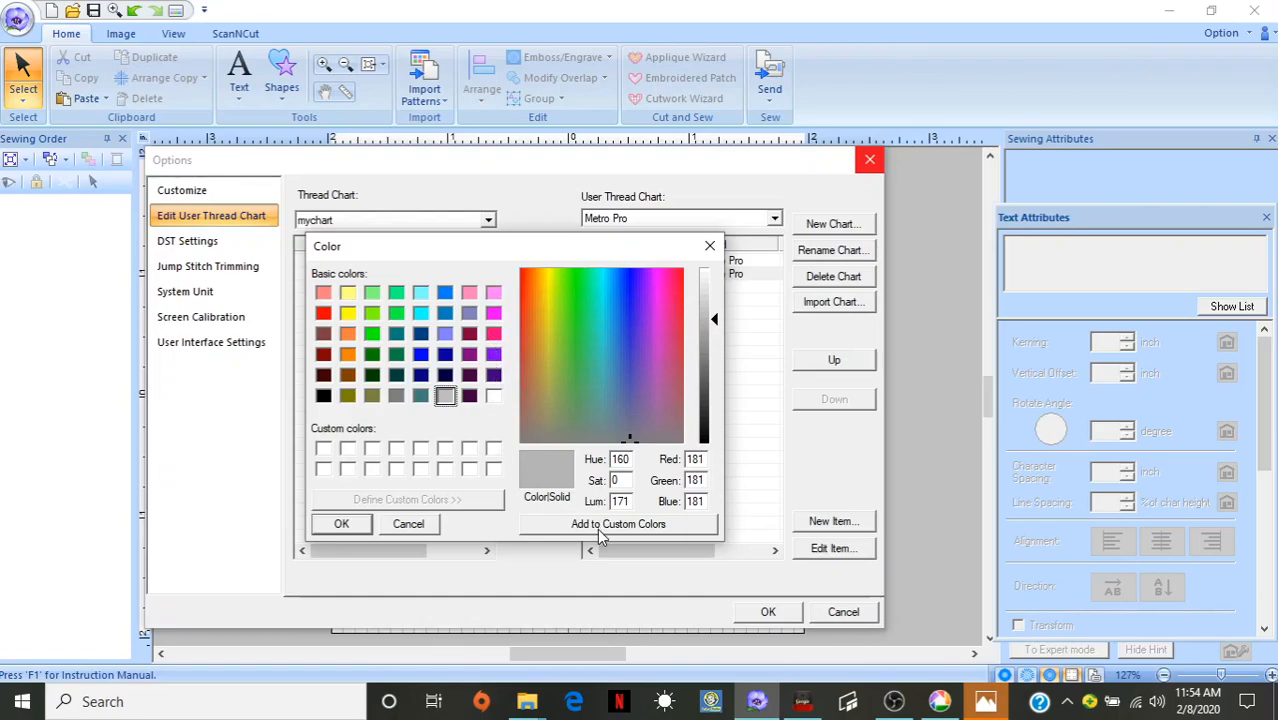
left_click(618, 523)
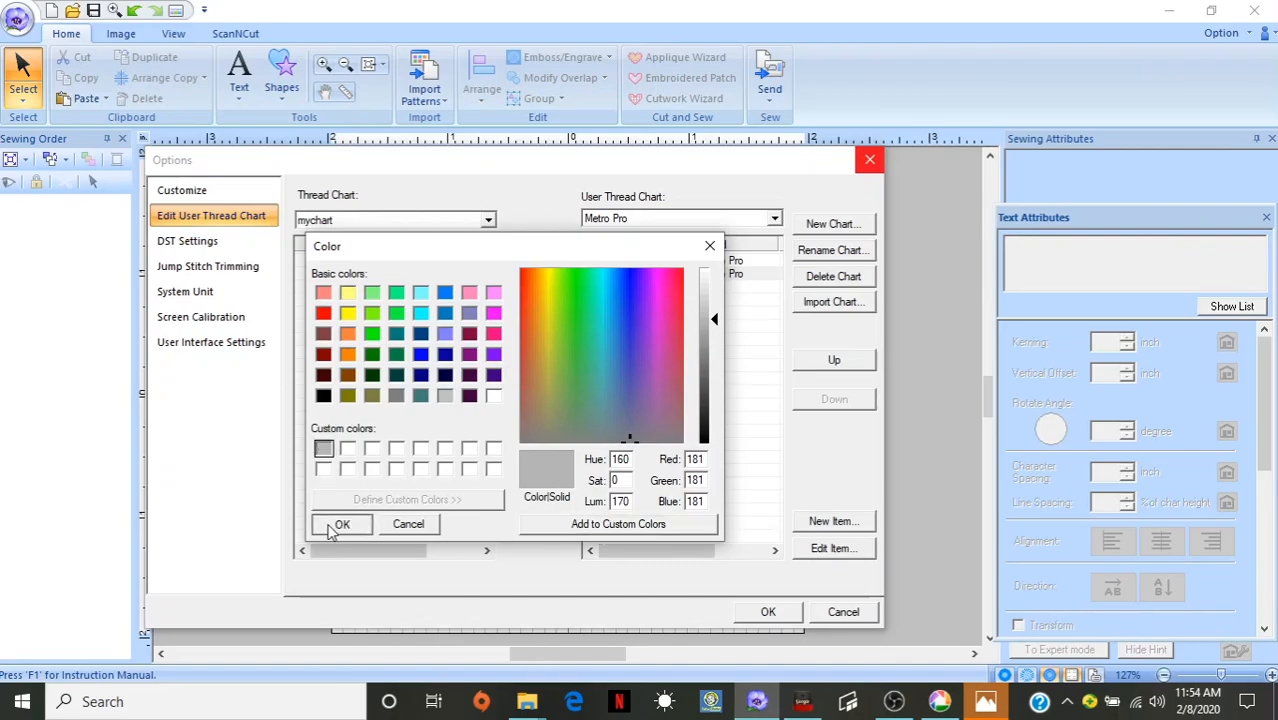
left_click(341, 524)
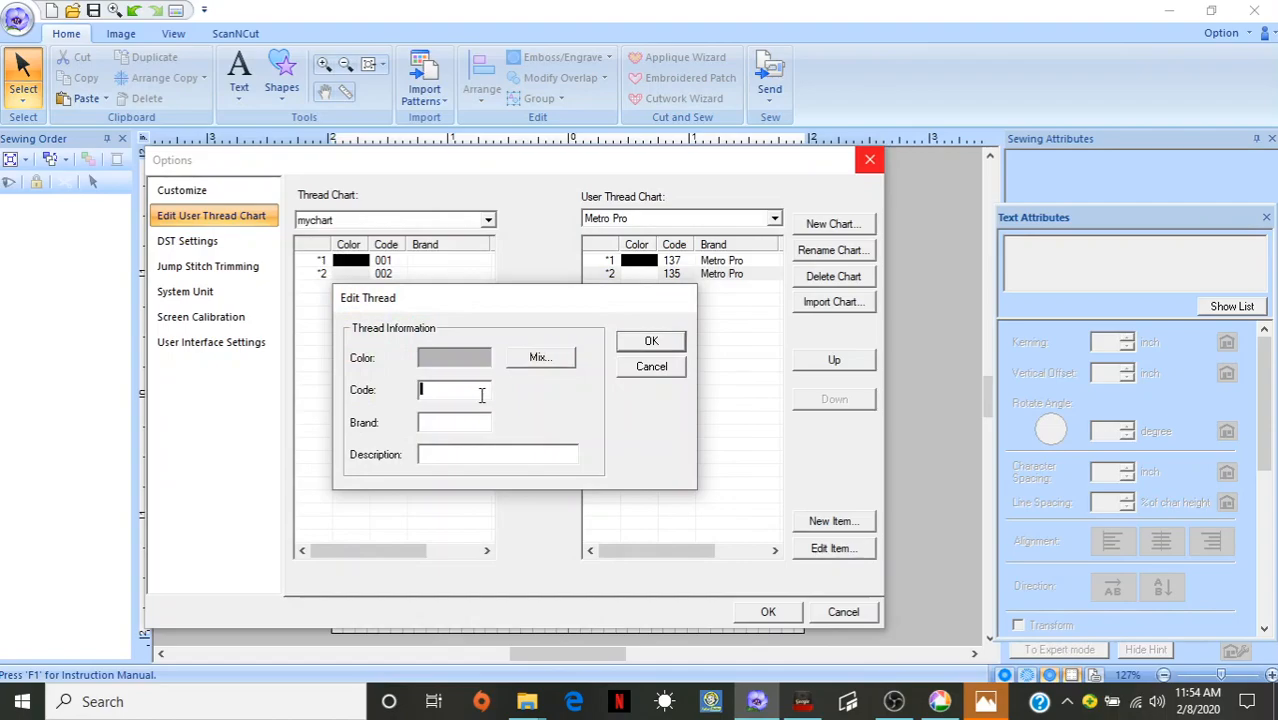
Give the grey thread code 118, brand Metro Pro and description Cement
type("118")
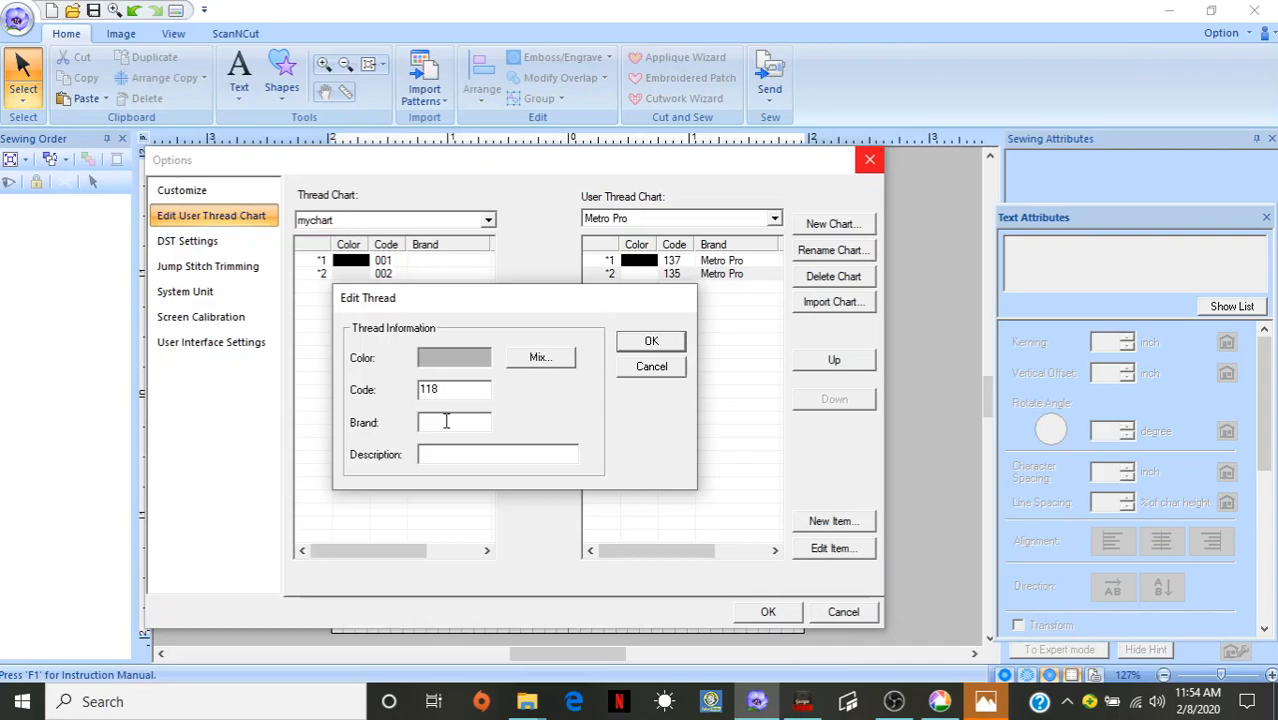
type("Met")
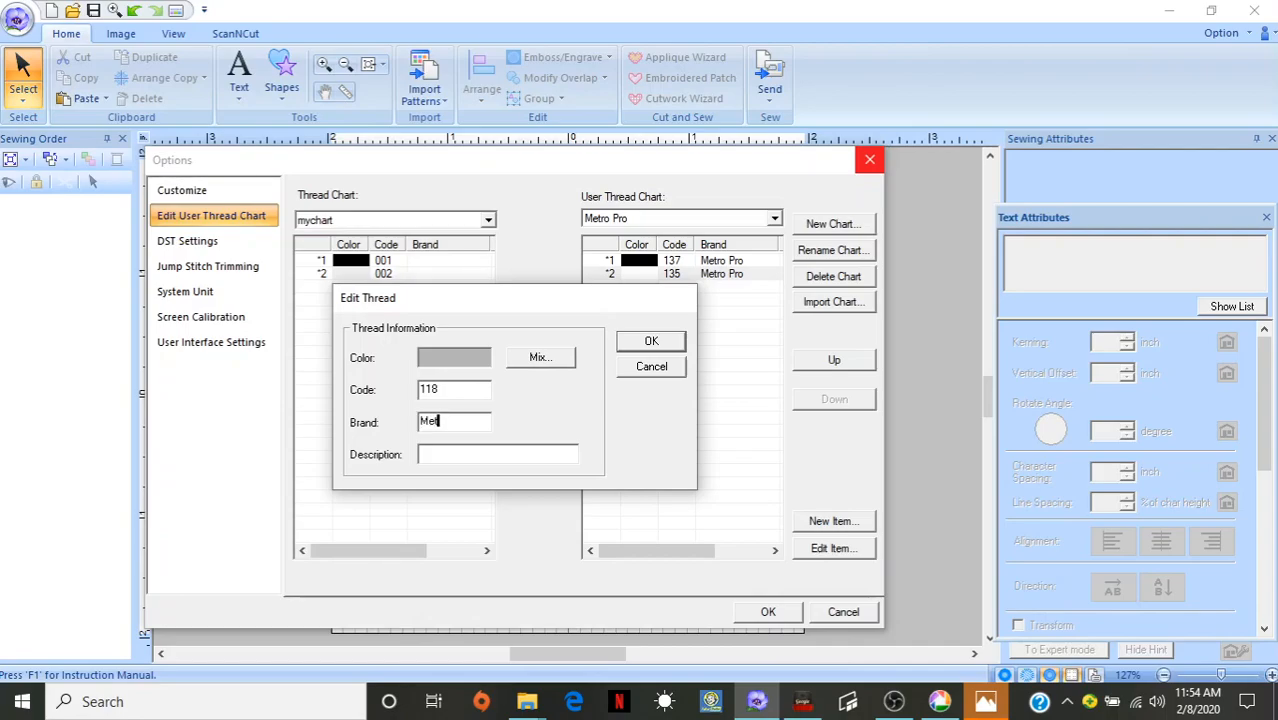
type("tro Pro")
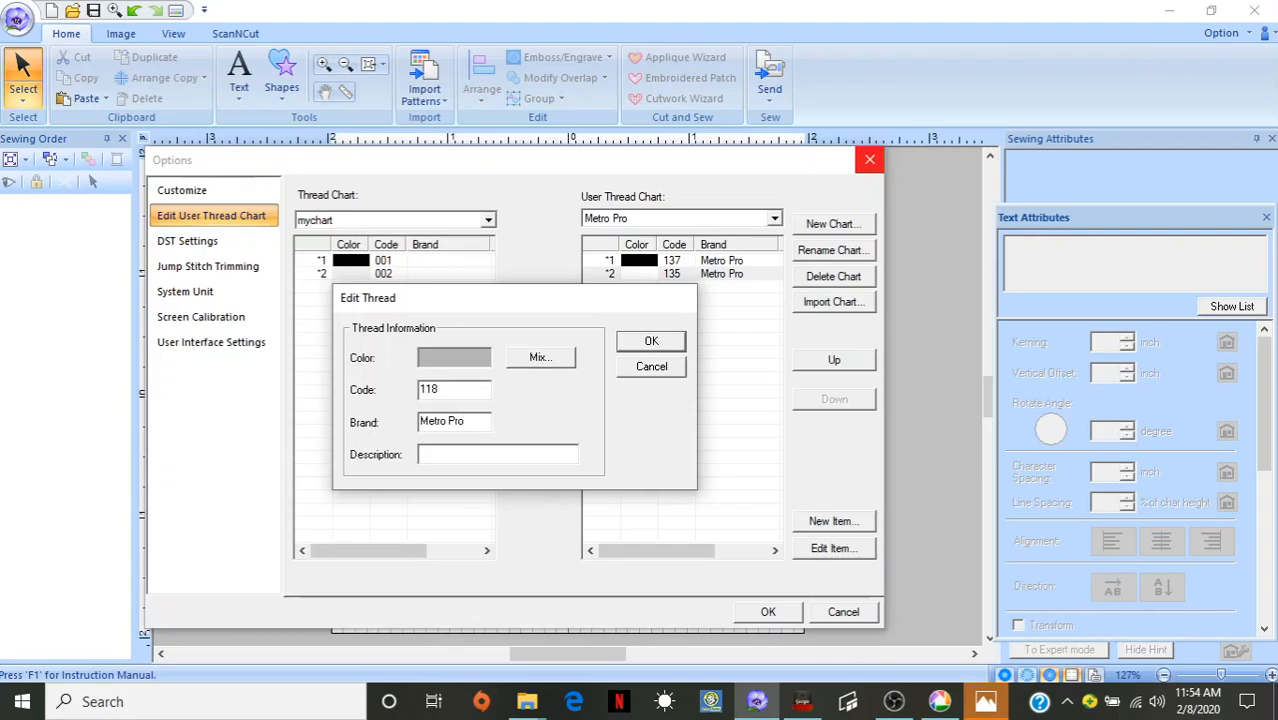
left_click(454, 420)
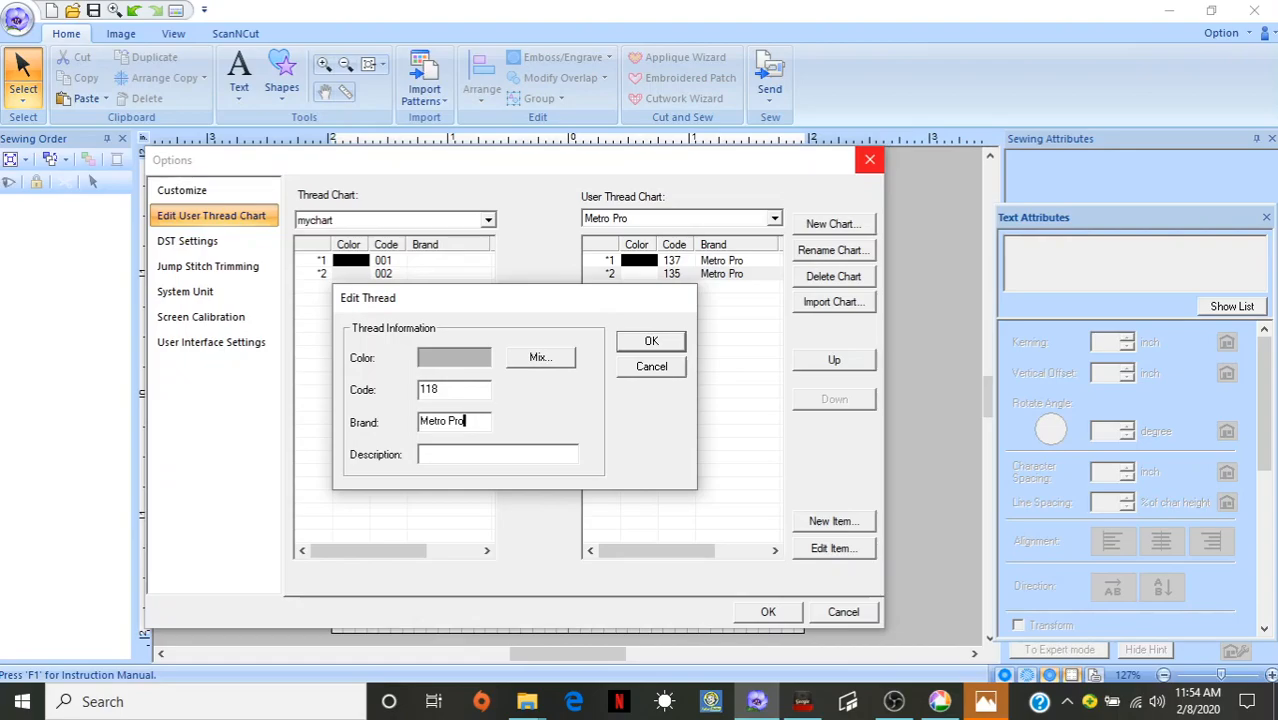
mouse_move(463, 484)
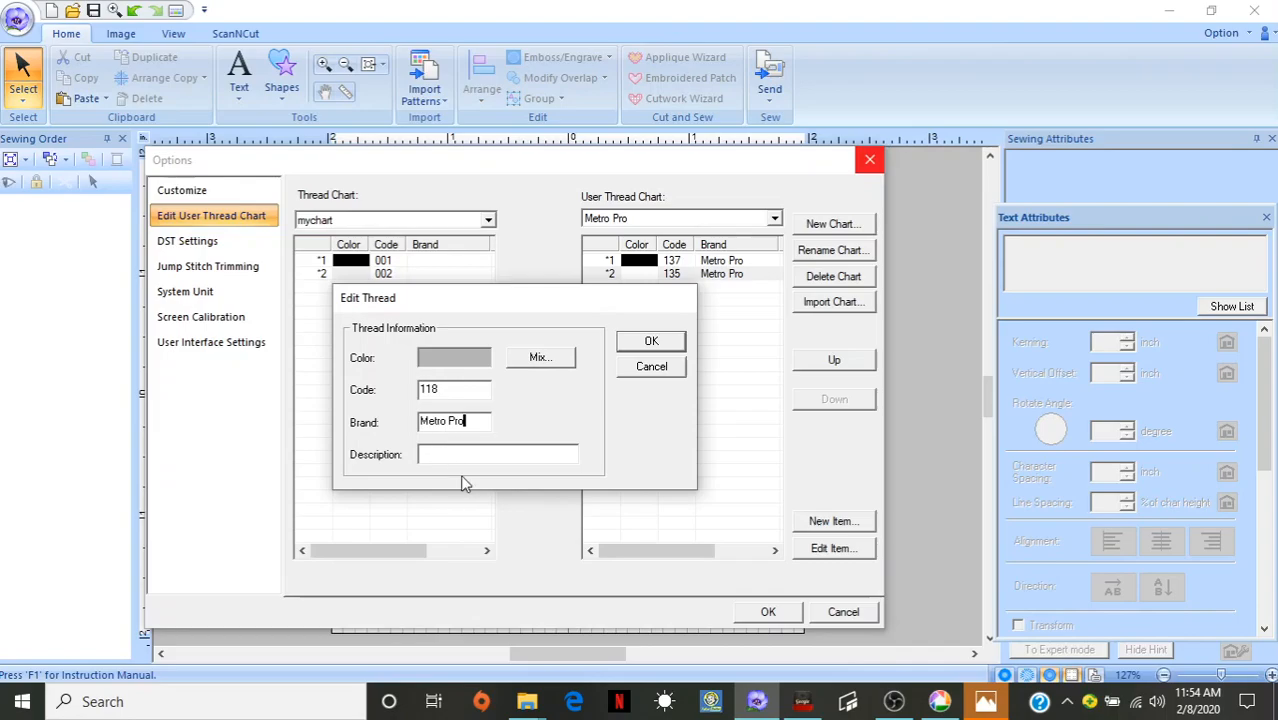
type("Ce")
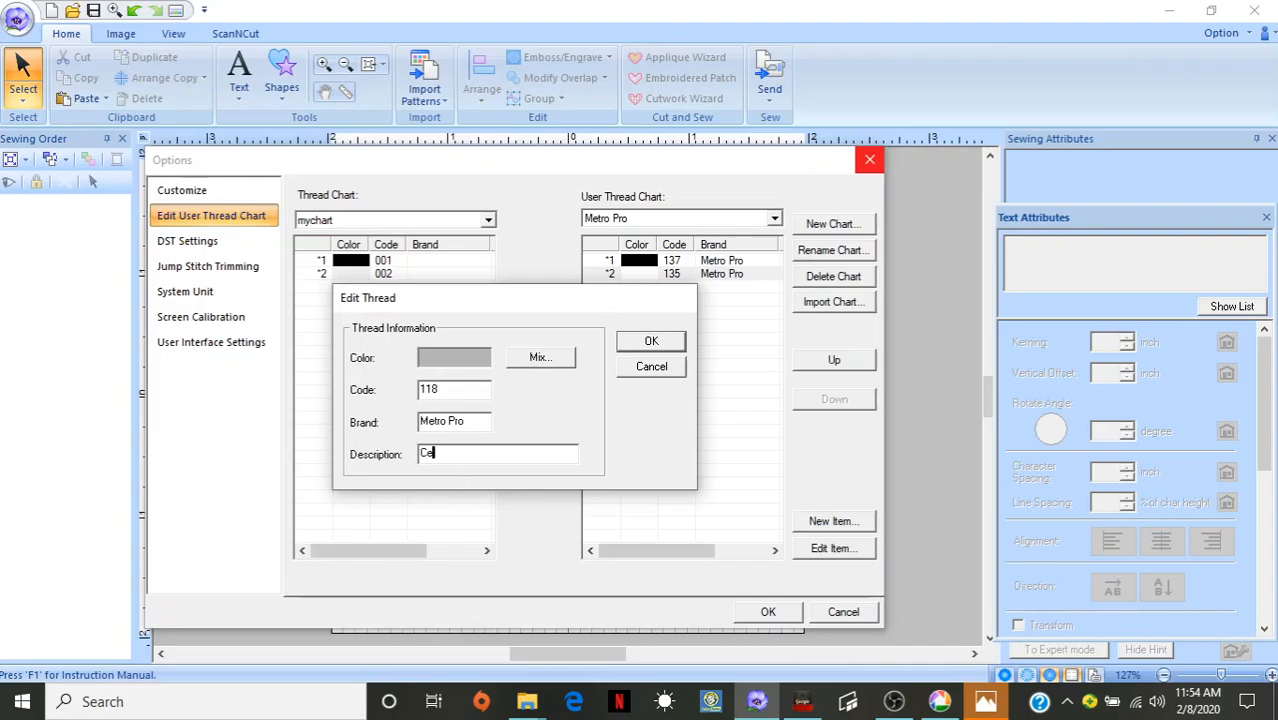
type("ment")
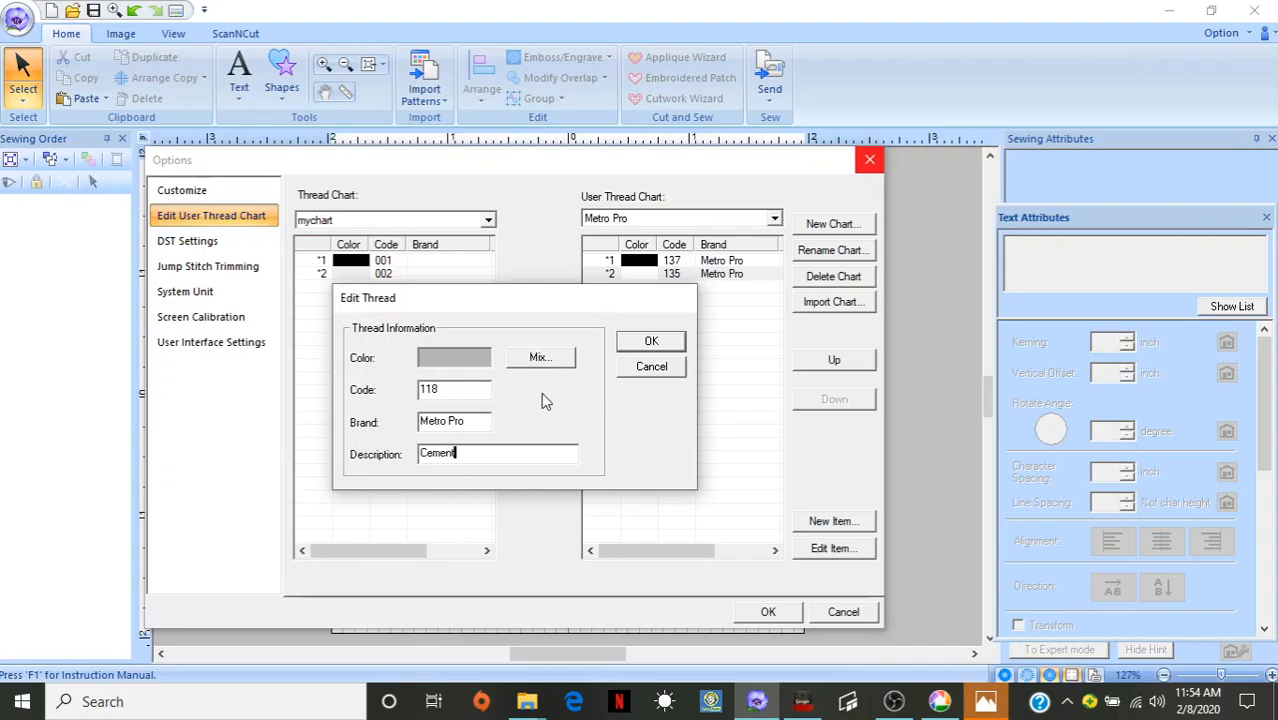
left_click(651, 340)
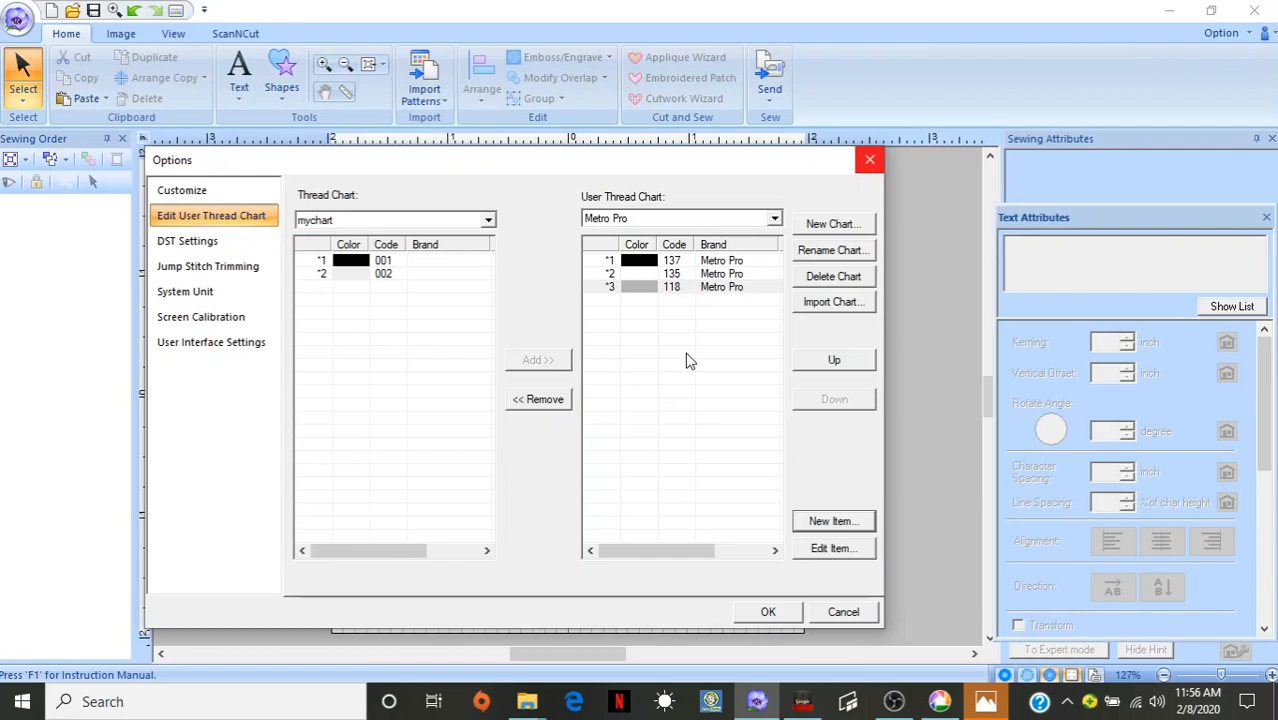
mouse_move(715, 361)
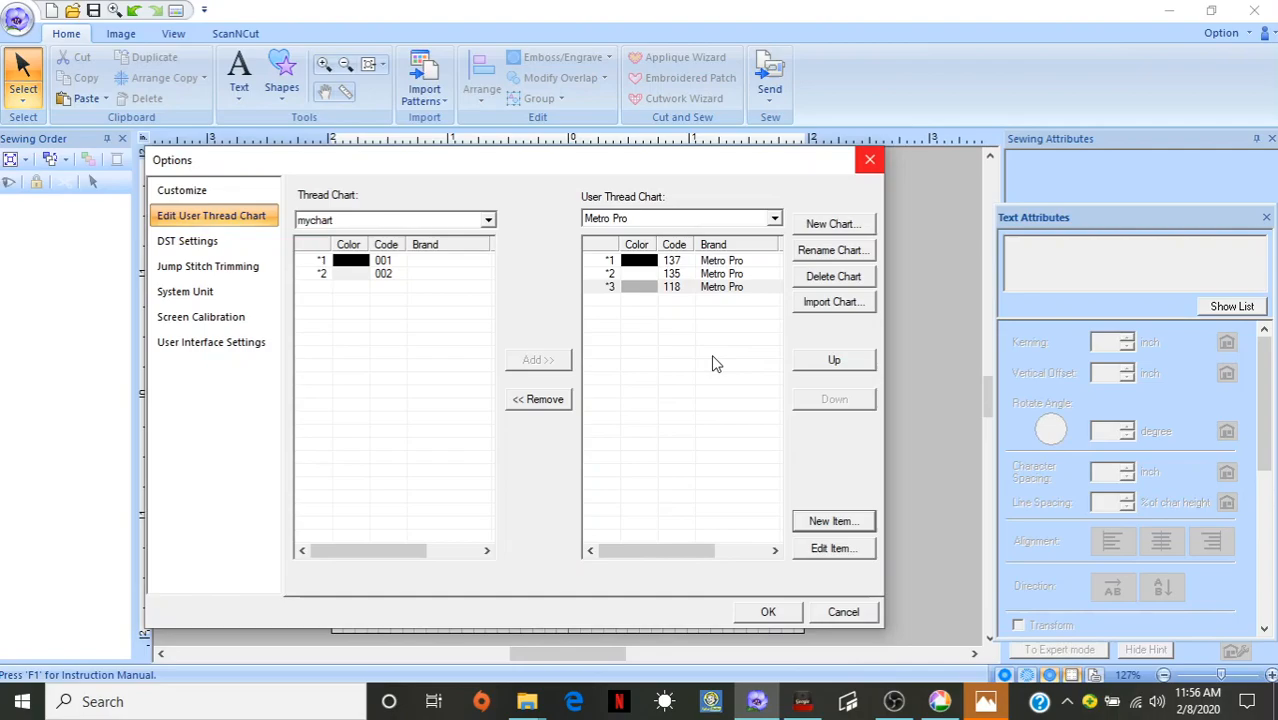
mouse_move(716, 343)
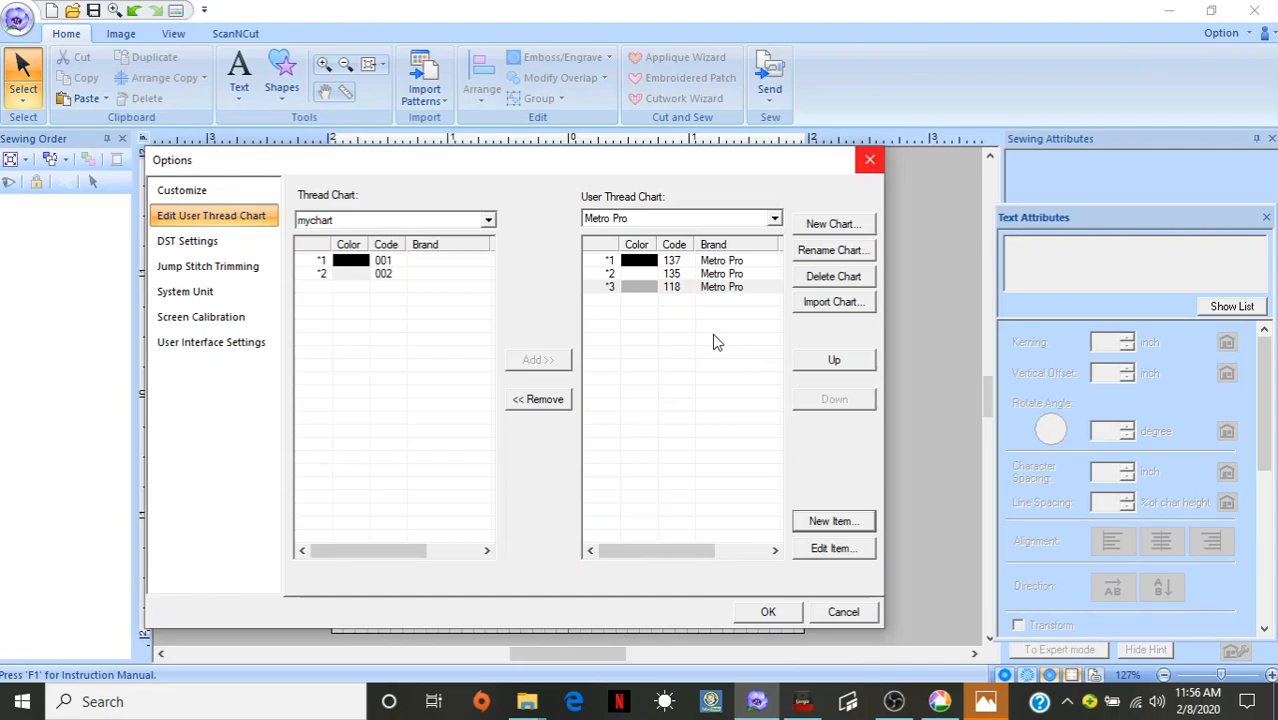
mouse_move(731, 324)
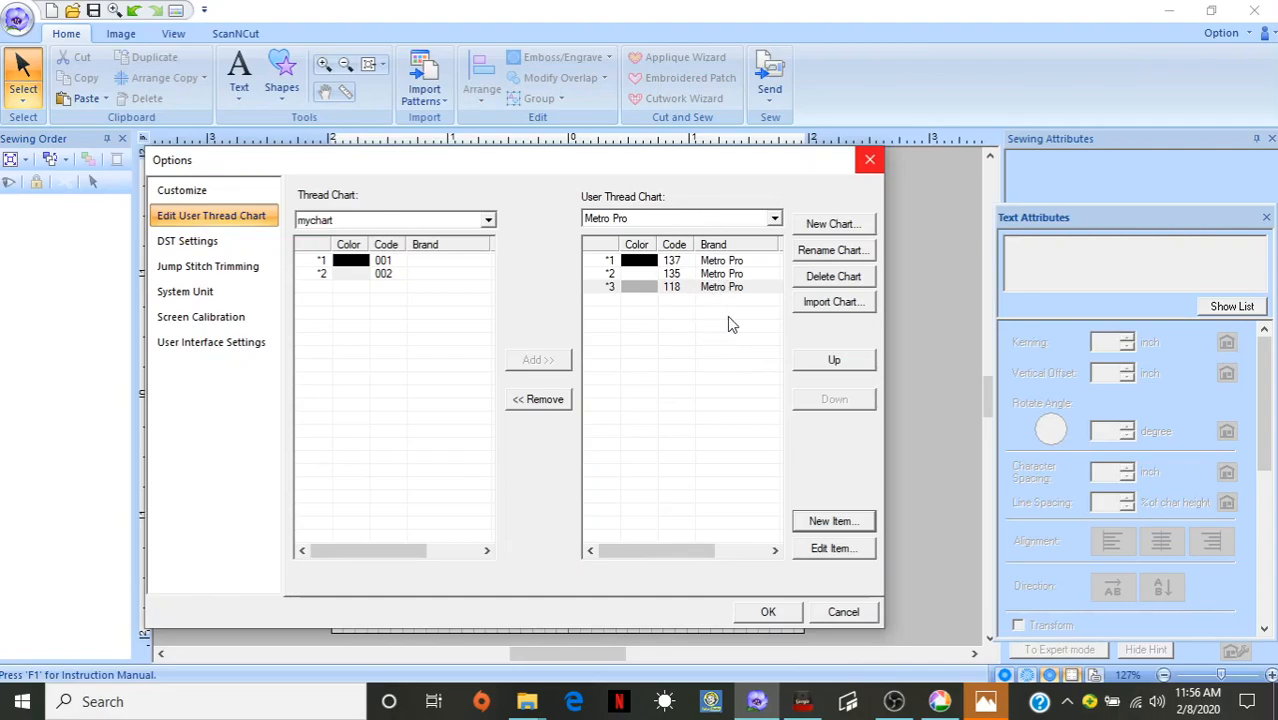